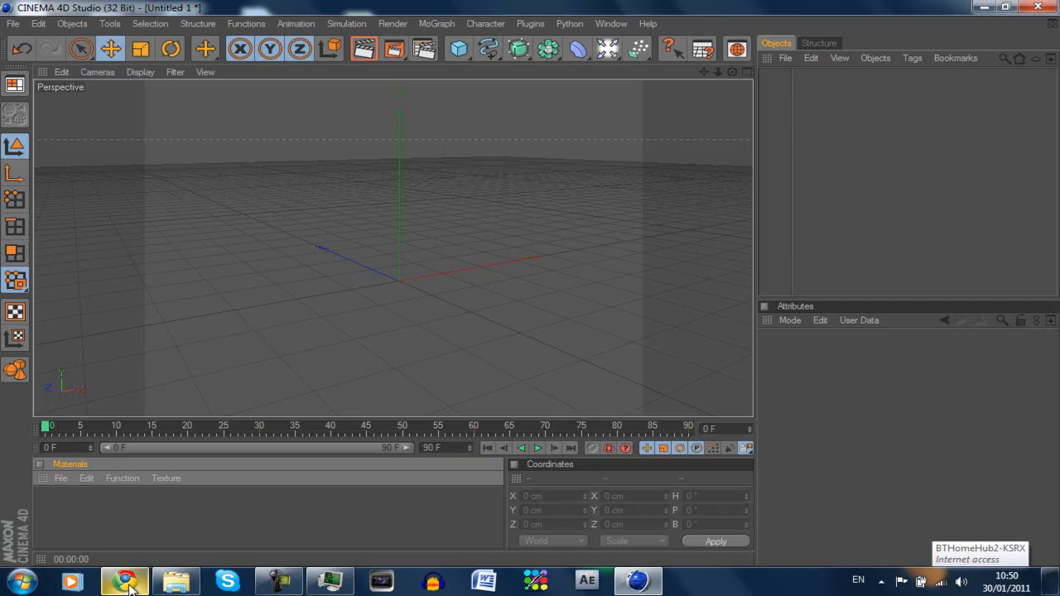
Bring Chrome forward and enter the portfolio address, which returns File Not Found.
click(123, 579)
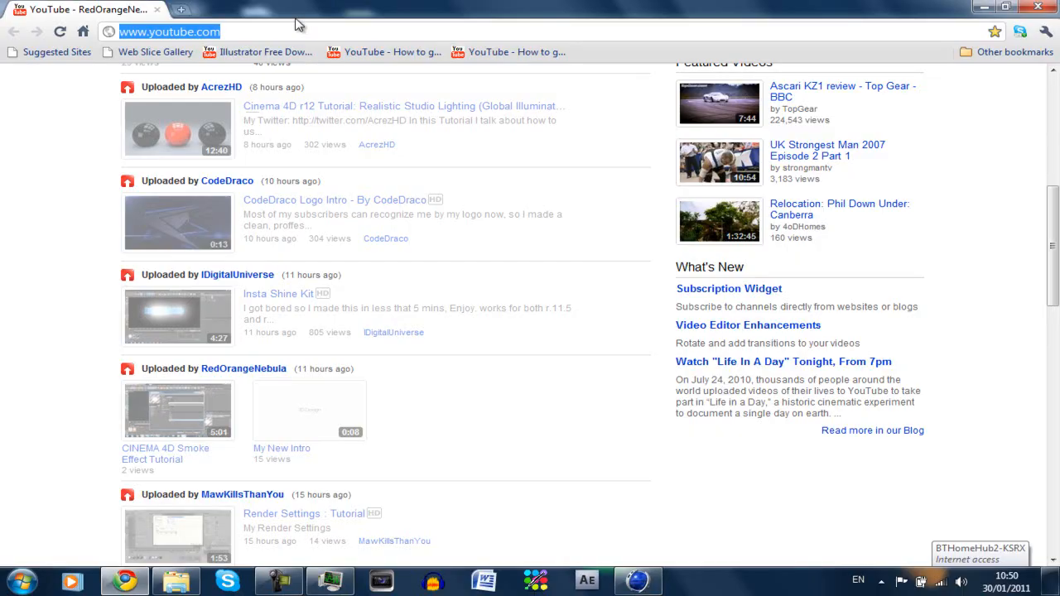
text(jhep)
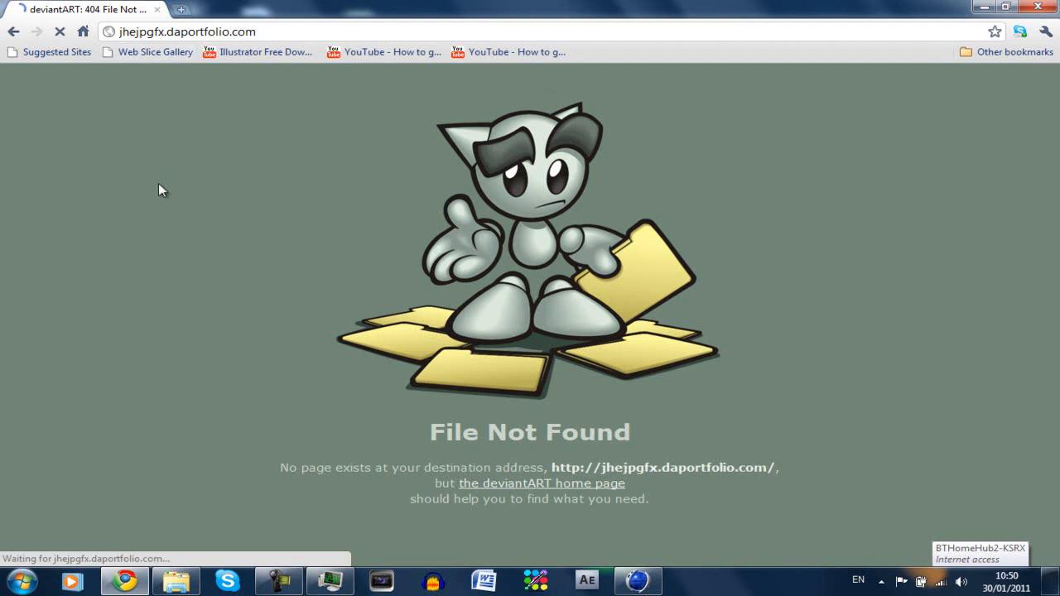
Load the correct JPMedia portfolio, browse the Personal Graphics gallery, then return to Cinema 4D.
click(186, 32)
text(t)
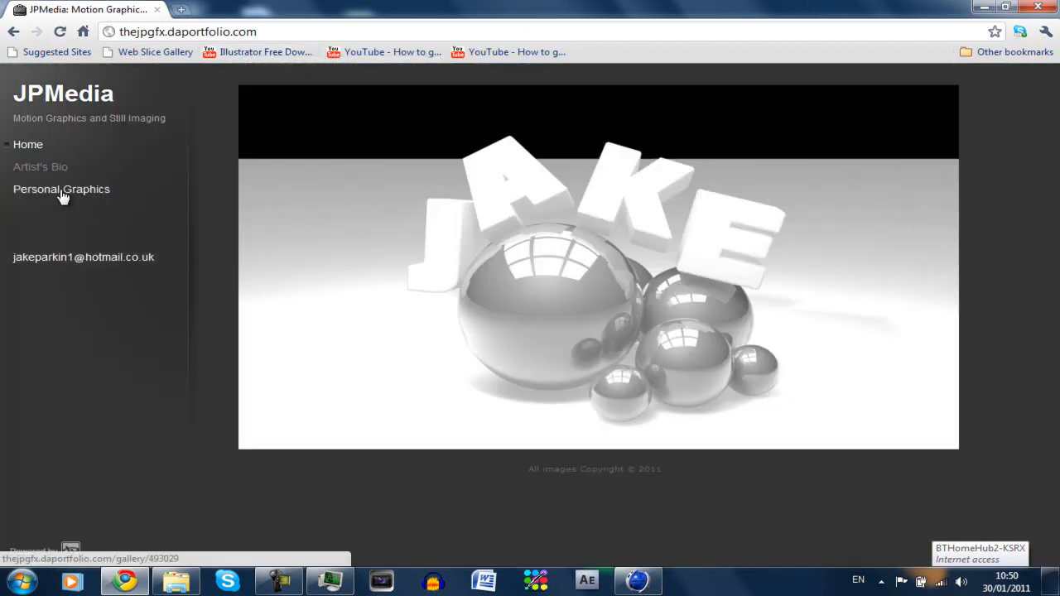
click(61, 189)
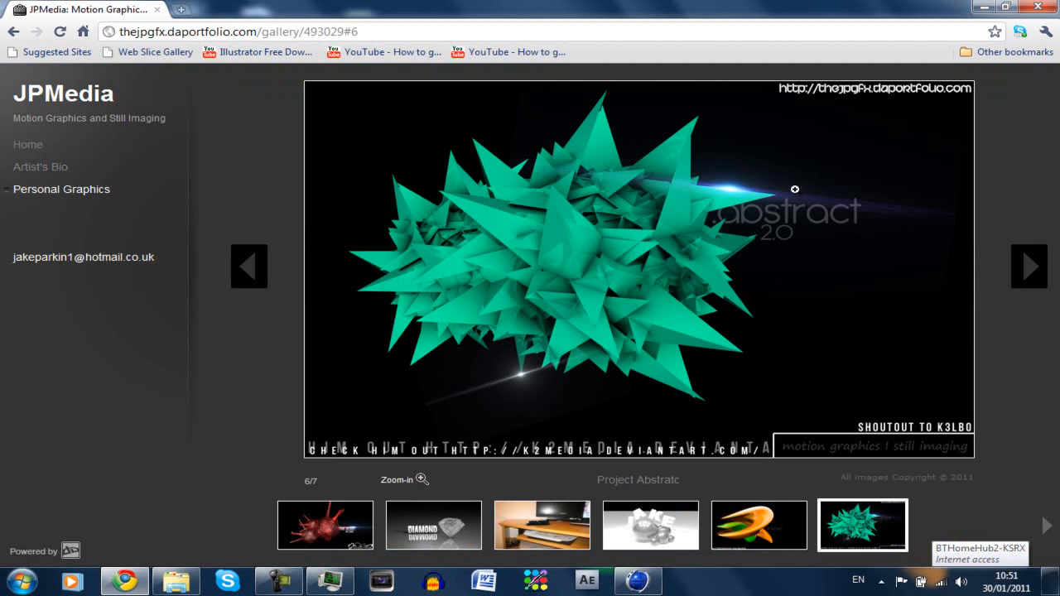
click(404, 480)
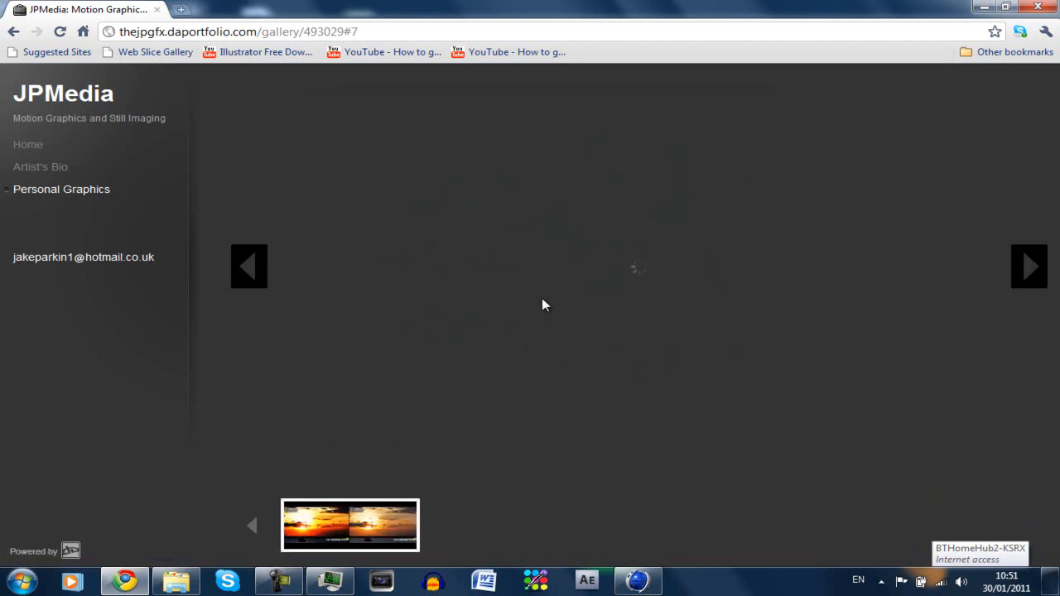
click(536, 580)
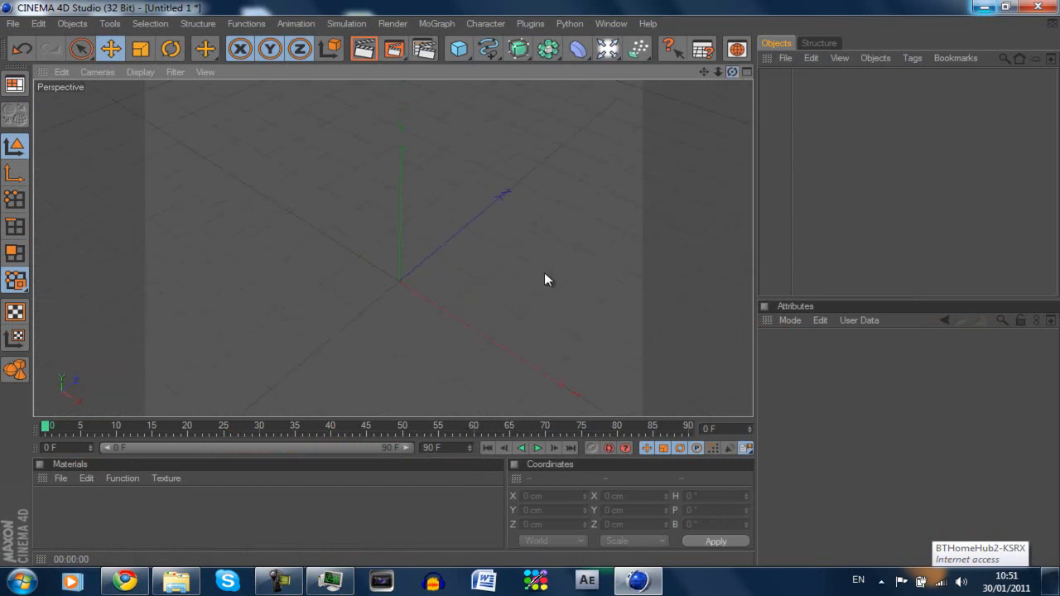
click(458, 48)
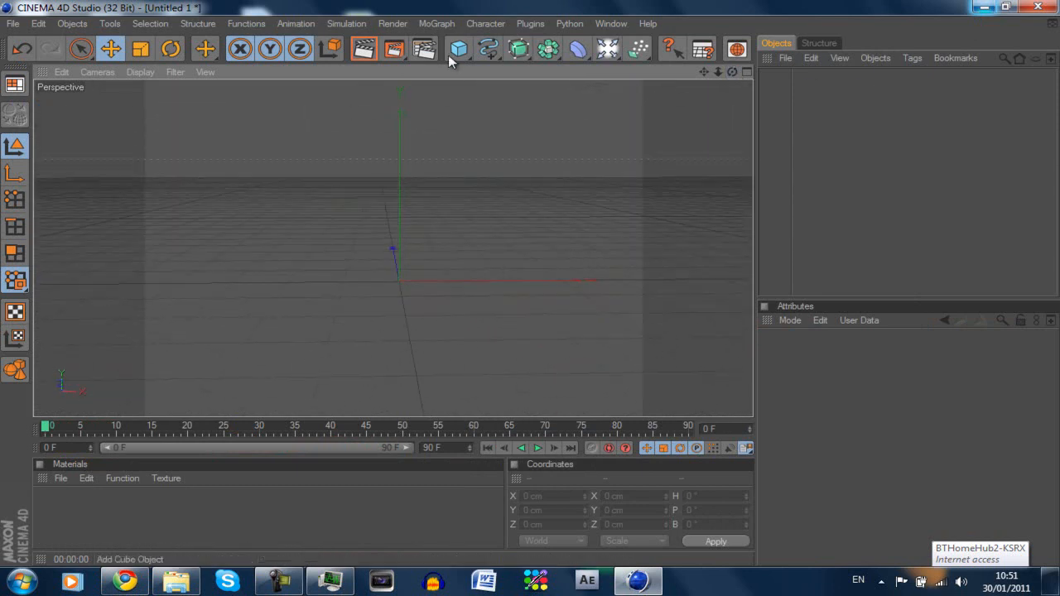
click(458, 48)
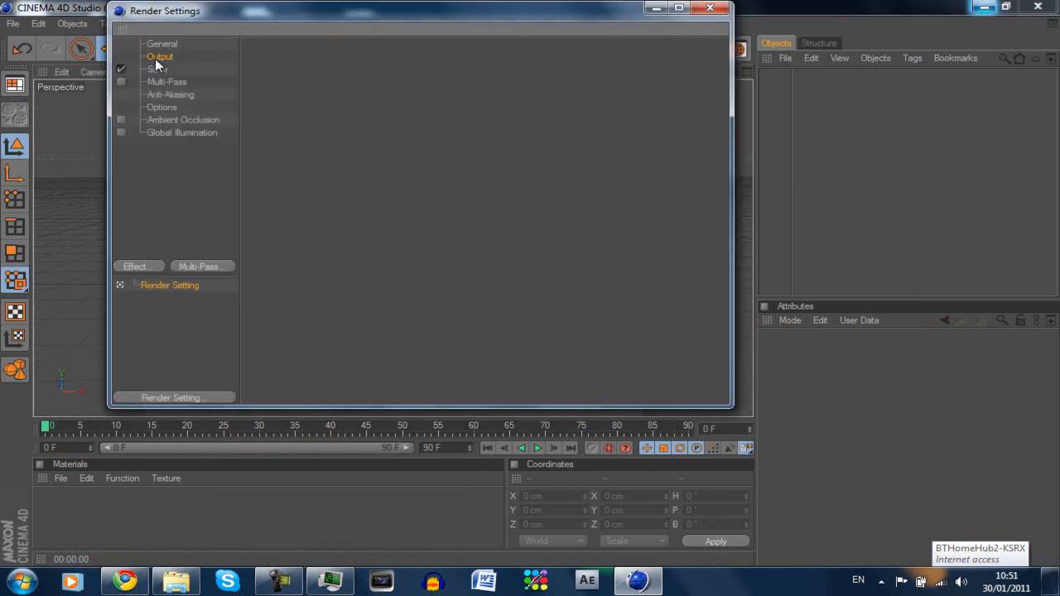
click(160, 57)
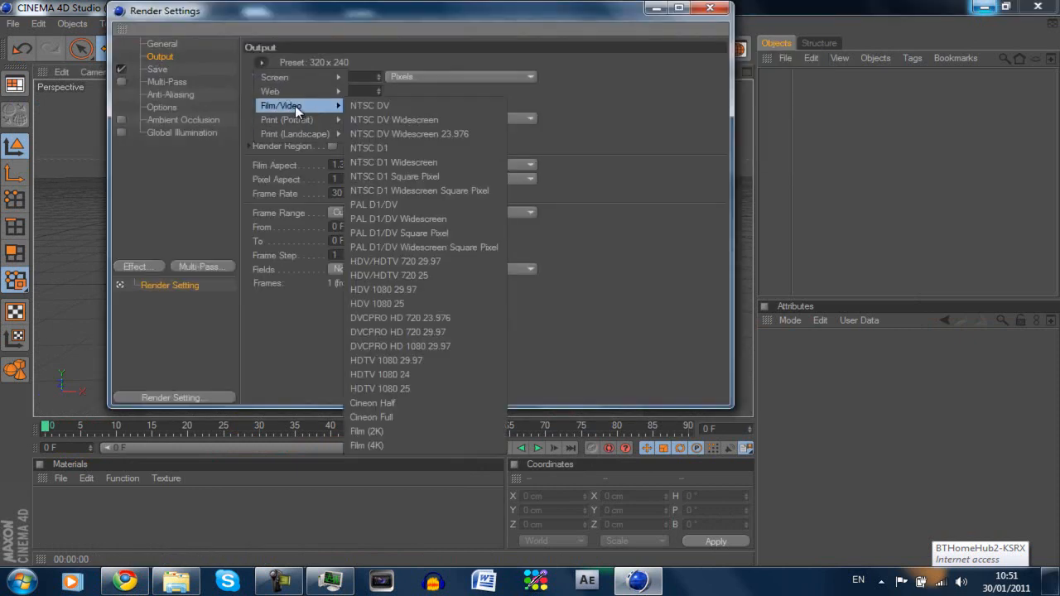
click(395, 261)
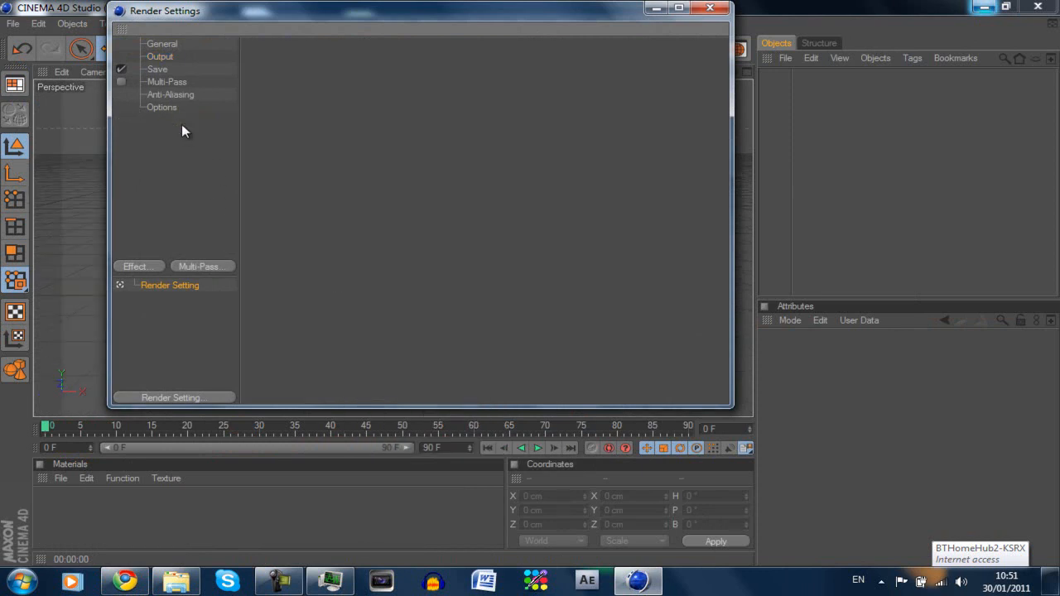
mouse_move(313, 173)
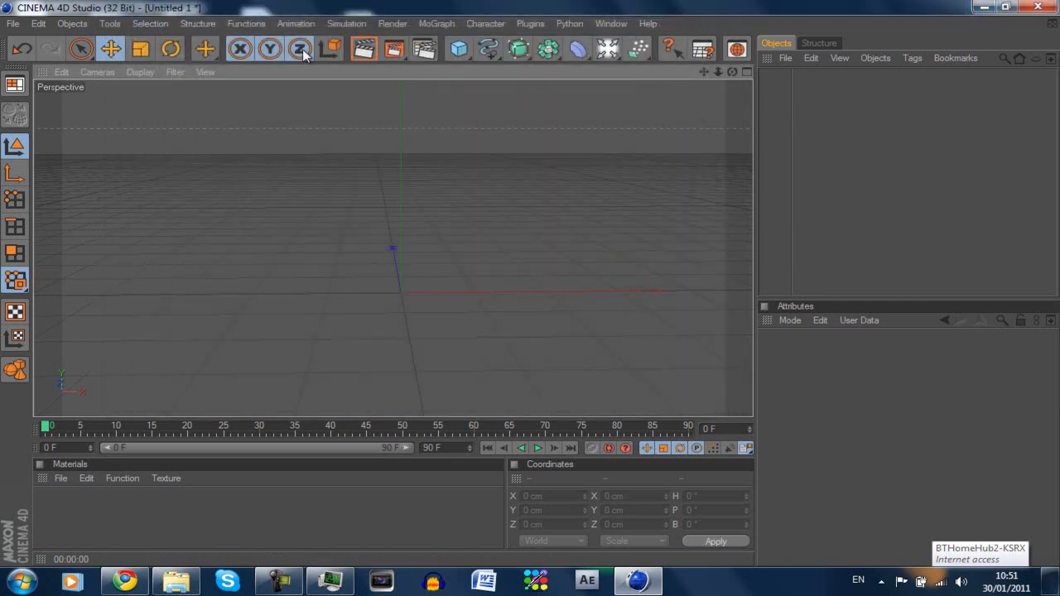
Add a Platonic icosahedron from the primitives and make it an editable polygon object.
click(457, 48)
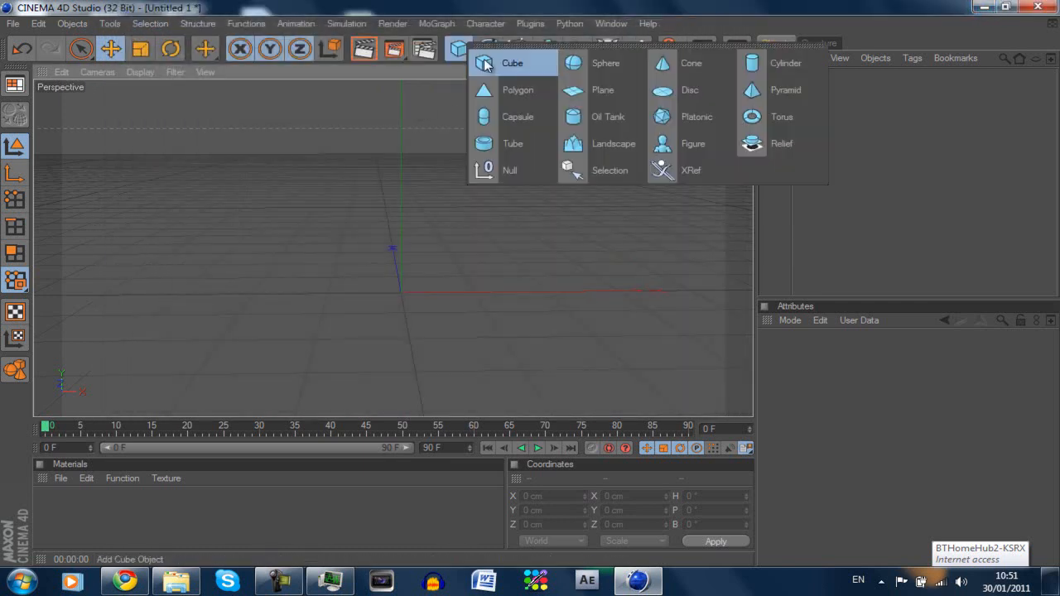
click(696, 116)
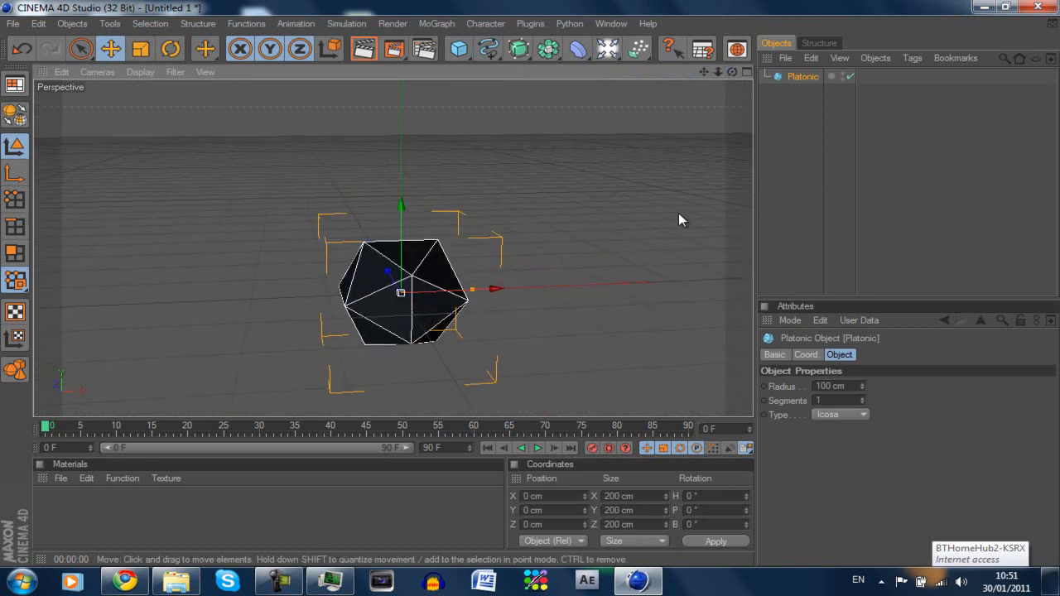
mouse_move(739, 323)
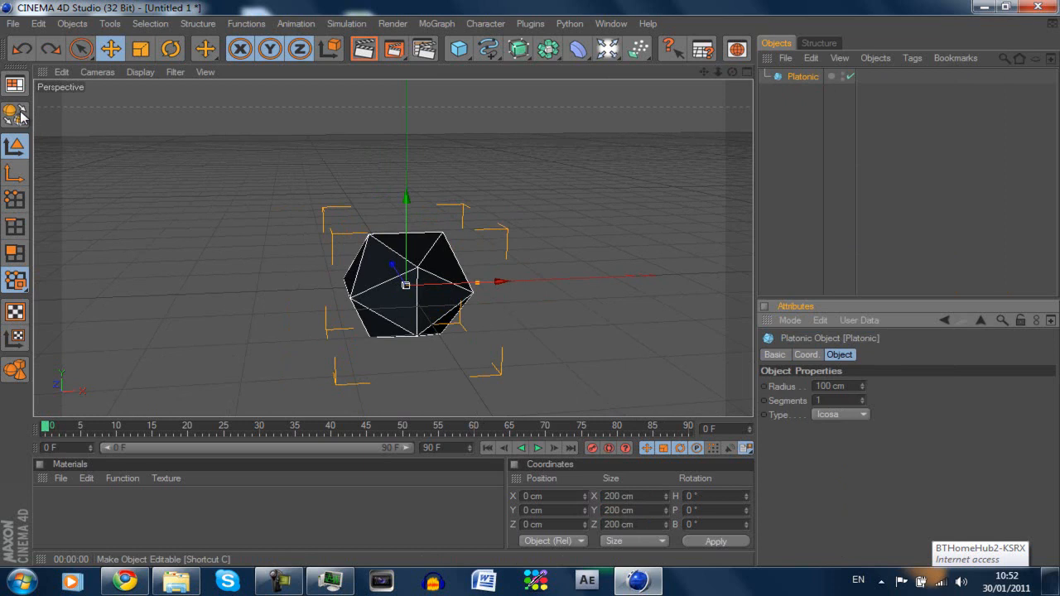
mouse_move(18, 122)
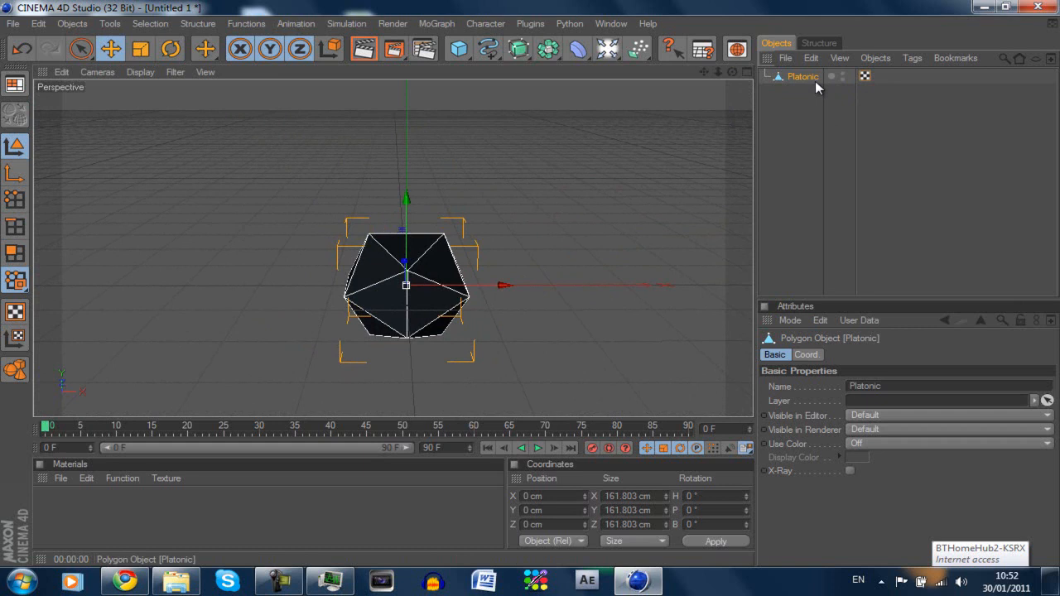
click(839, 355)
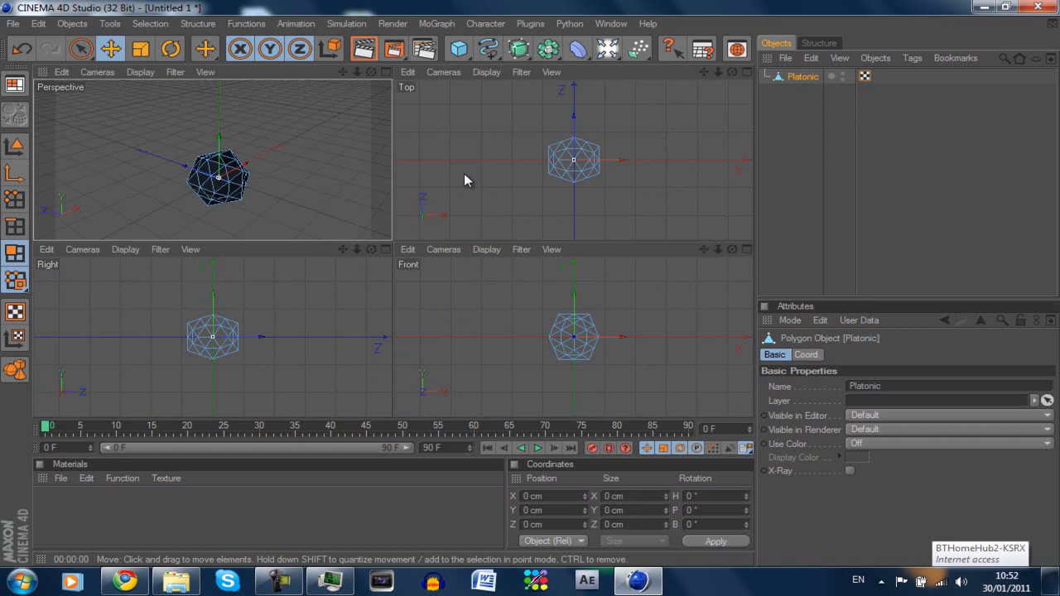
Box-select every polygon of the solid in the Top view and maximize the Perspective view.
click(79, 48)
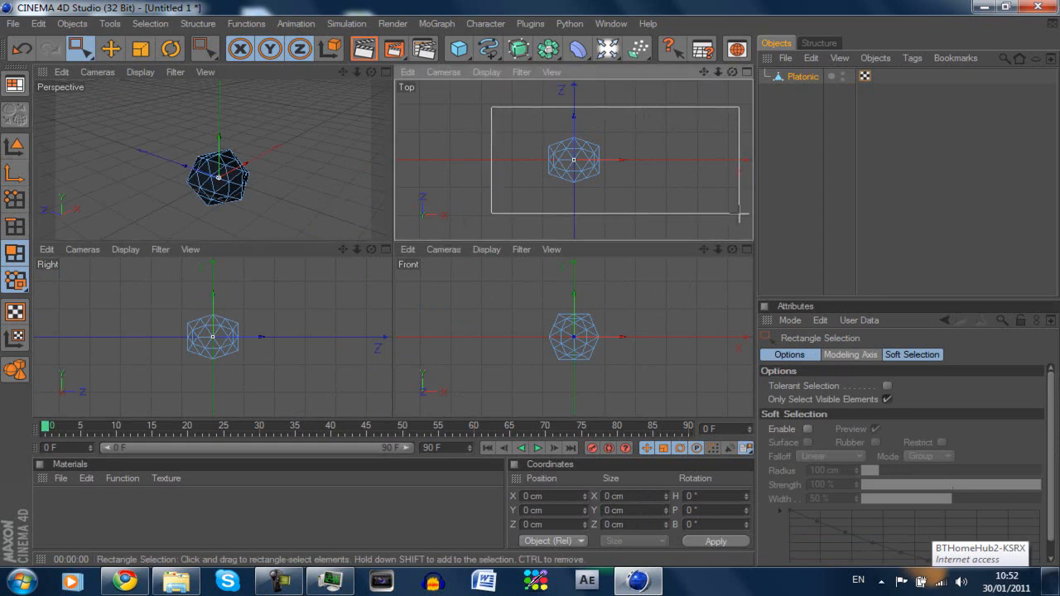
drag(124, 282, 368, 391)
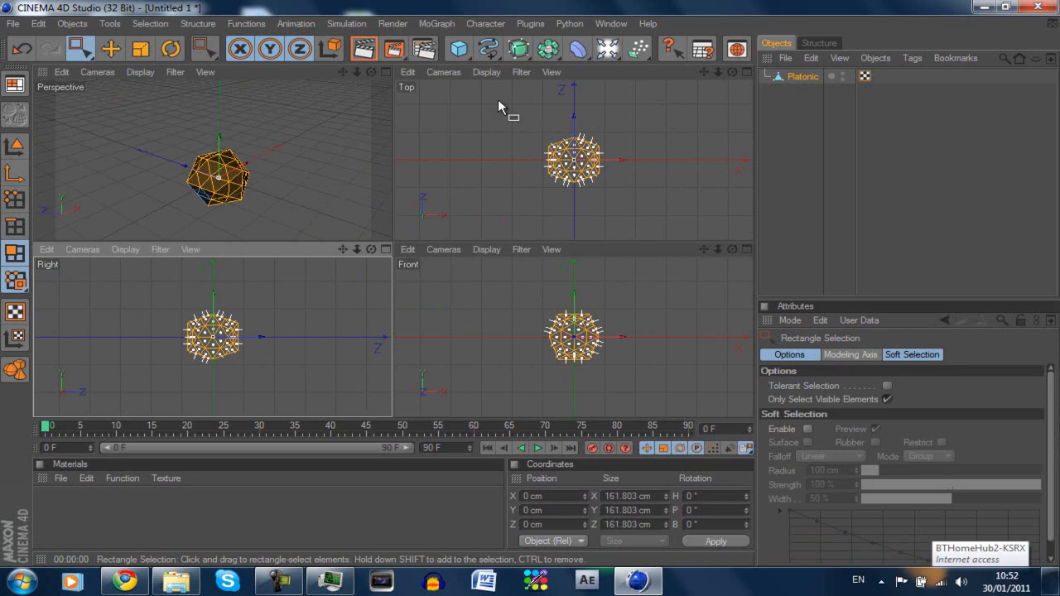
mouse_move(384, 81)
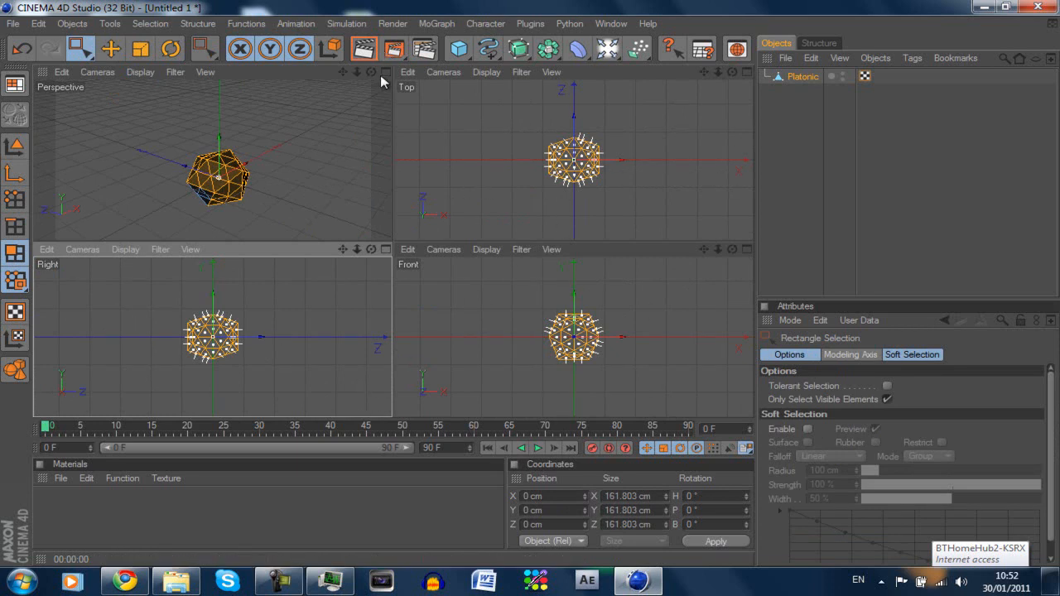
click(385, 73)
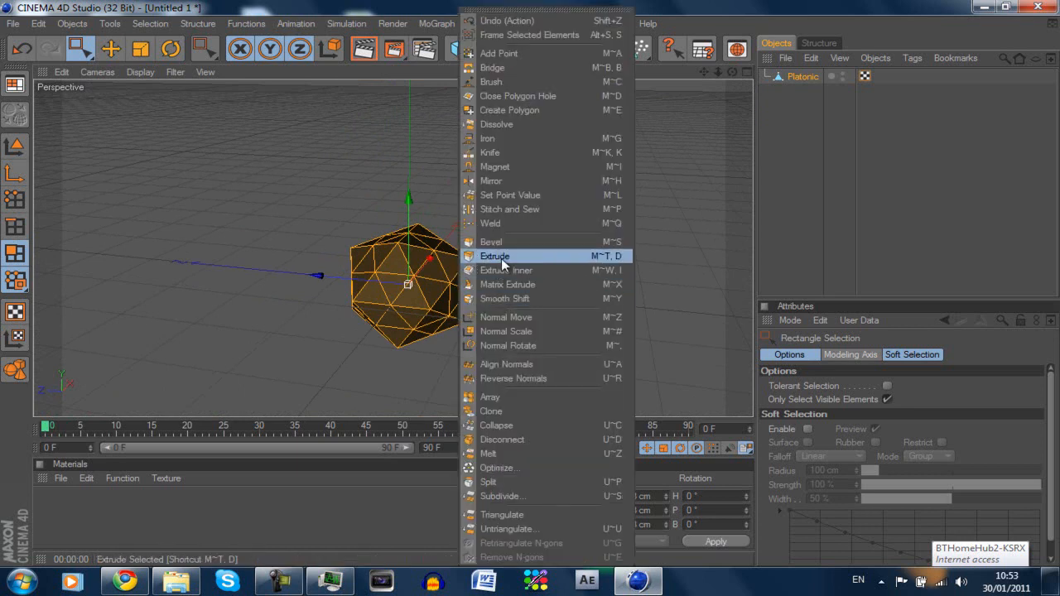
Extrude the selected polygons outward into long arms, forming a faceted ball.
click(494, 255)
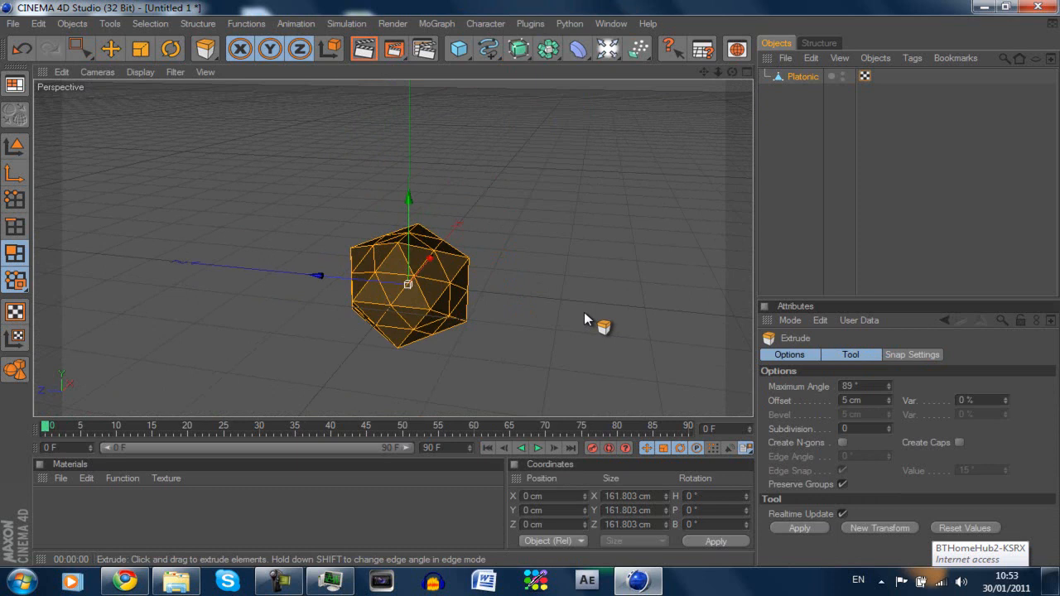
mouse_move(555, 325)
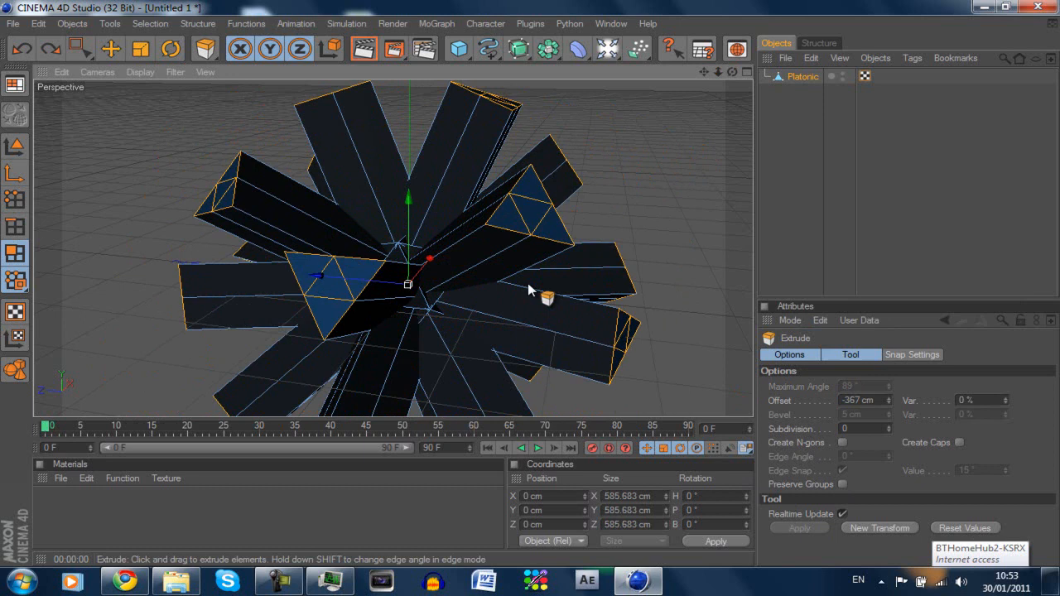
drag(547, 299, 530, 294)
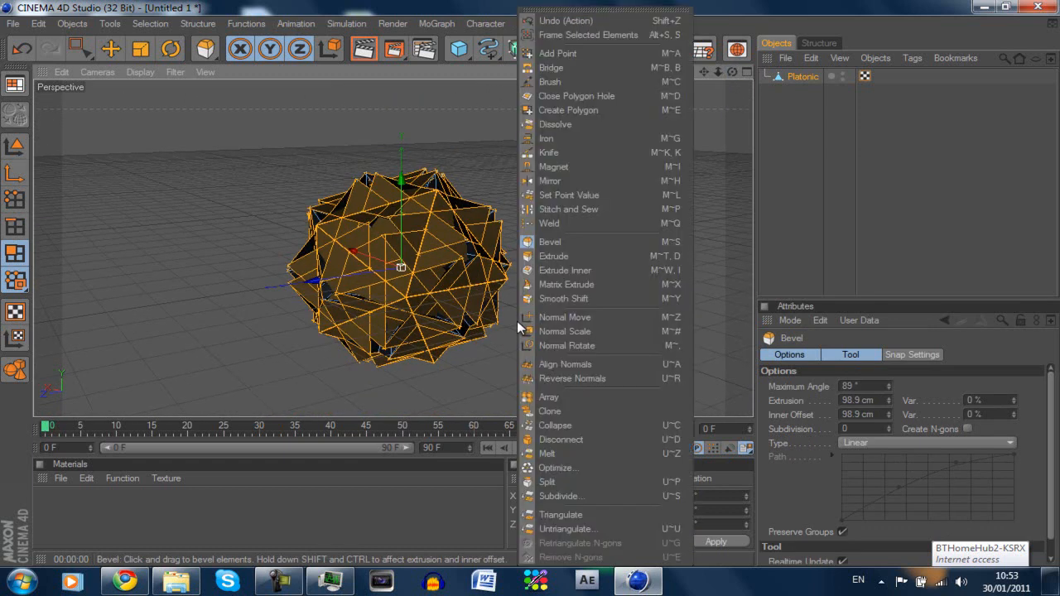
Apply Extrude Inner so the polygons push into dense spiky shards.
click(554, 256)
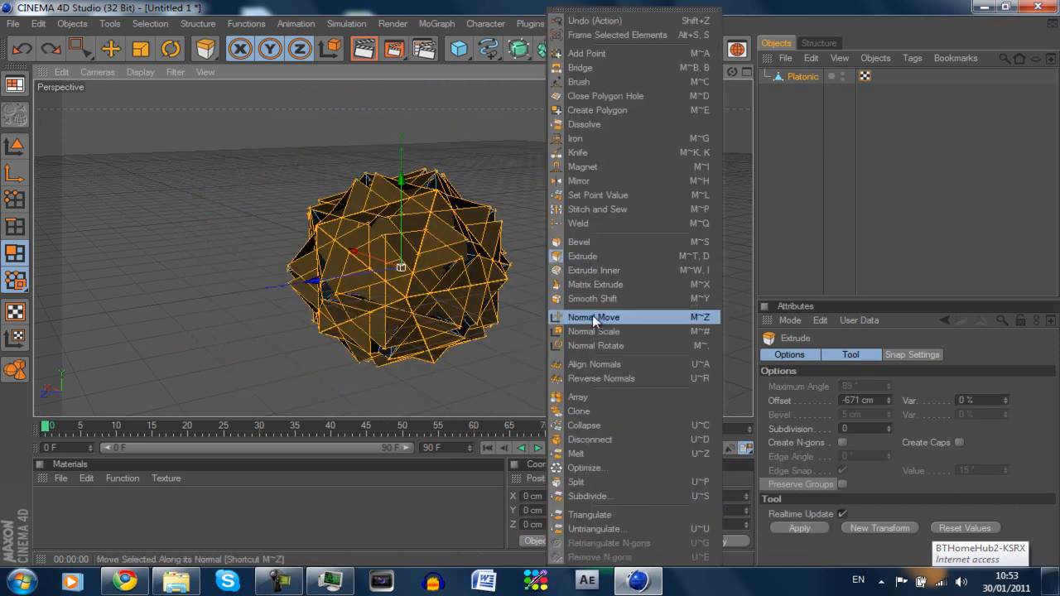
mouse_move(596, 284)
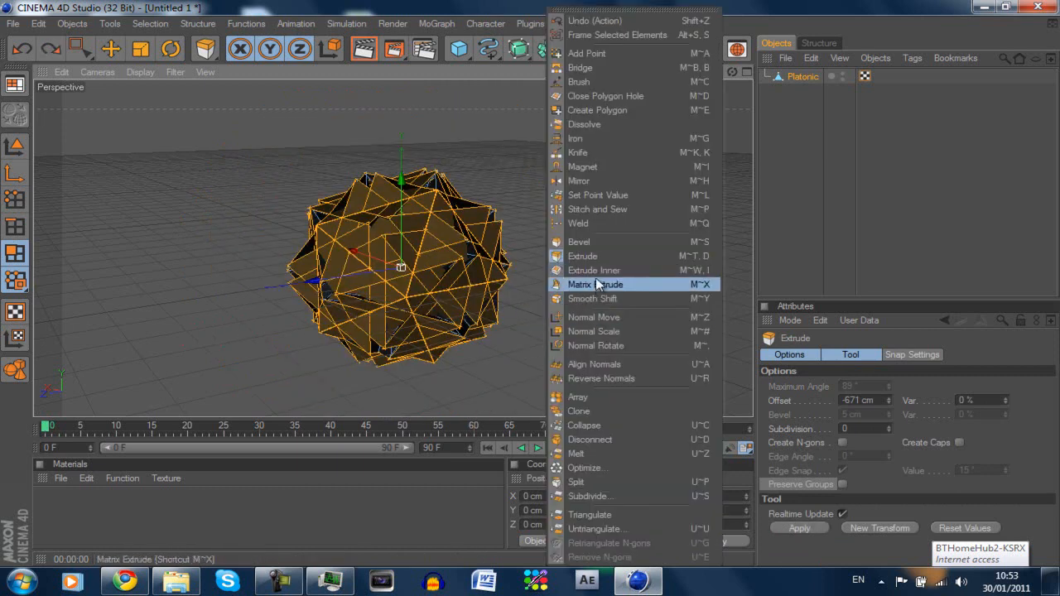
click(594, 270)
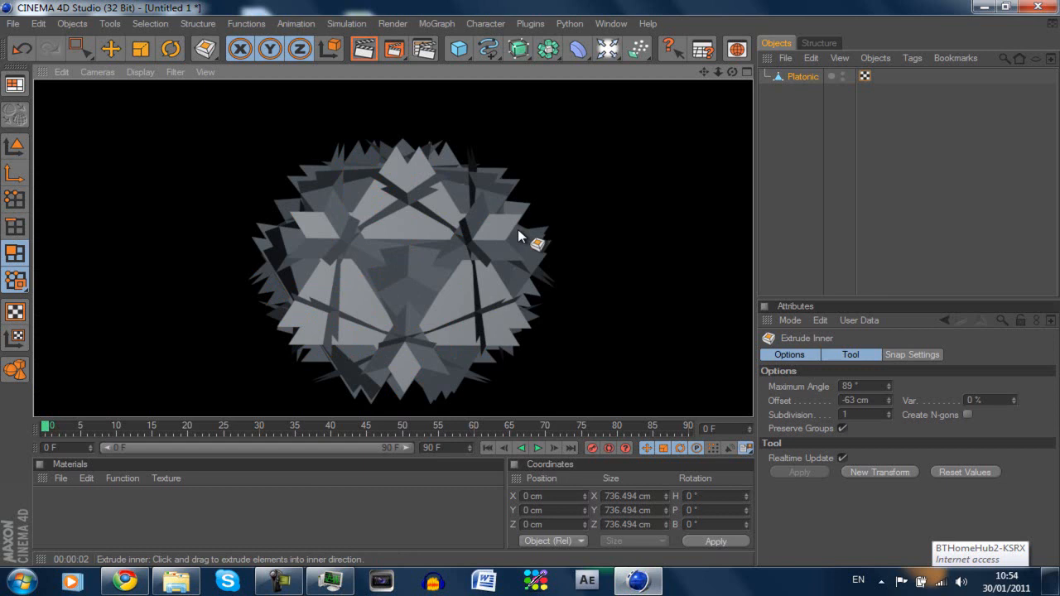
mouse_move(236, 223)
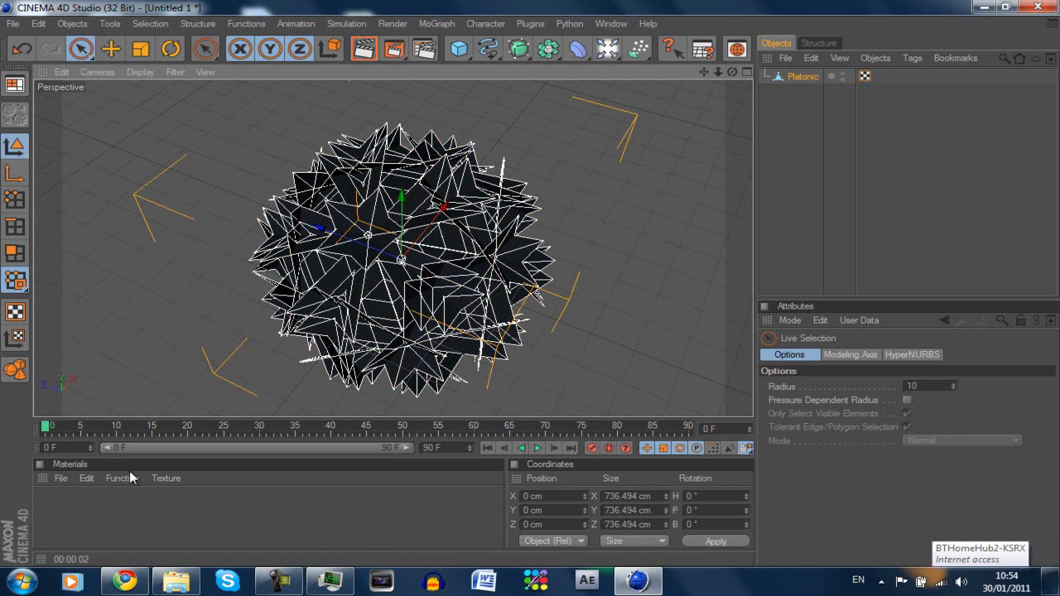
Create material Mat and set its colour to cyan (R 0, G 204, B 204) with specular on.
click(86, 478)
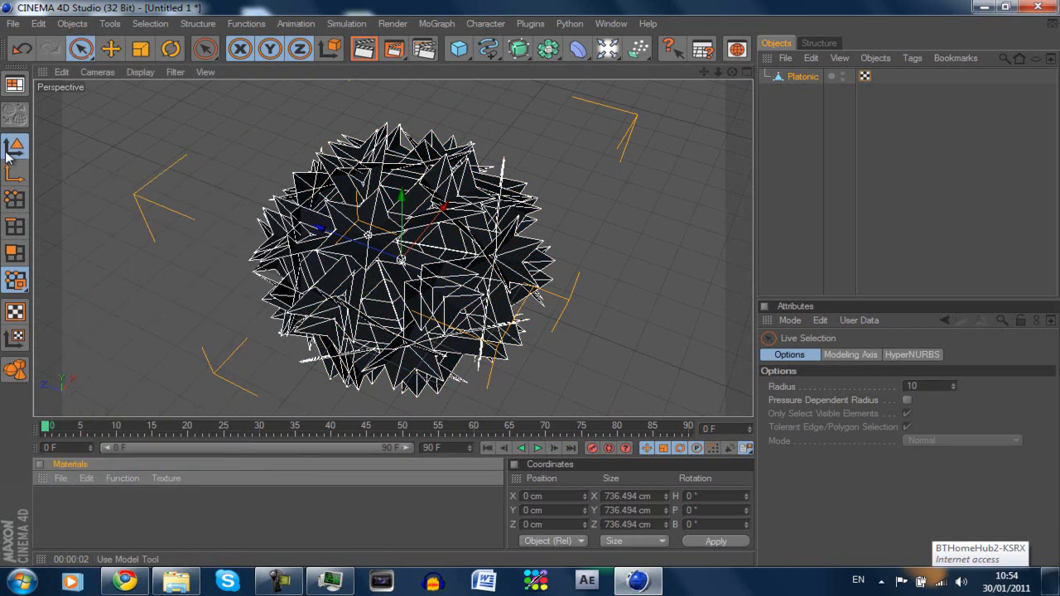
click(122, 478)
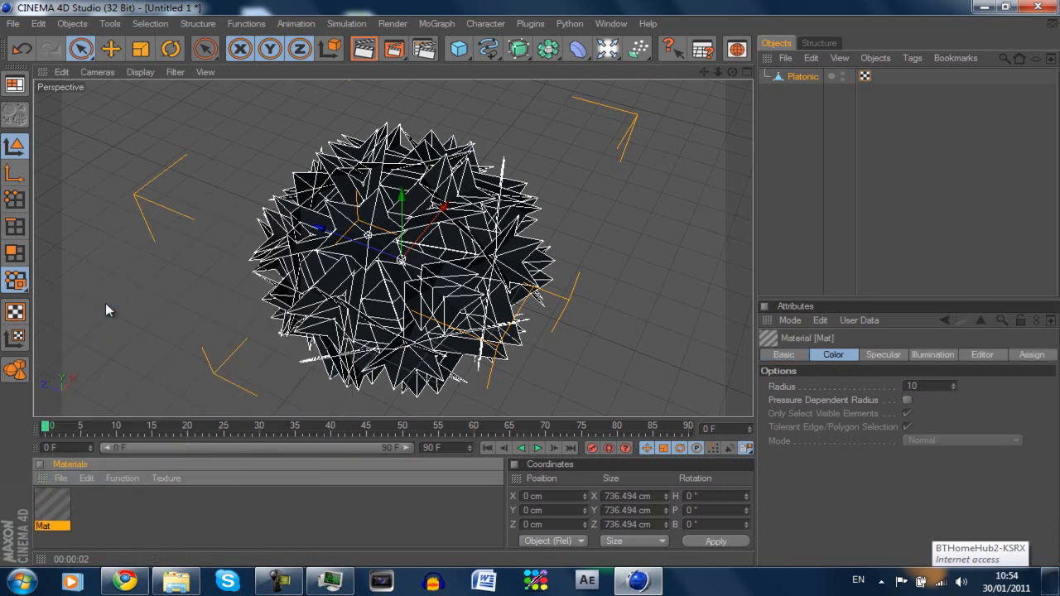
double_click(51, 514)
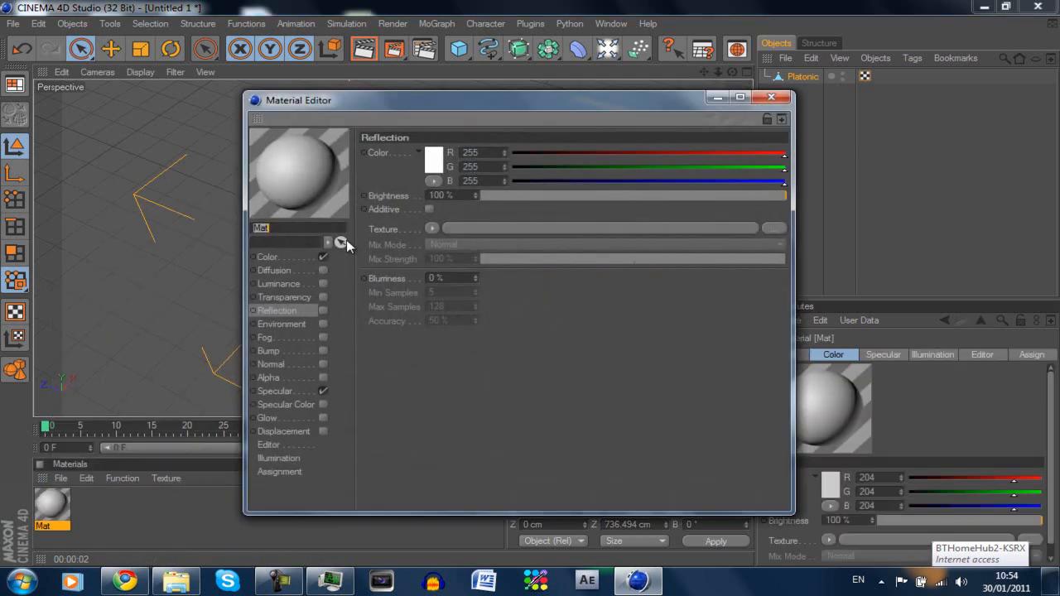
click(267, 256)
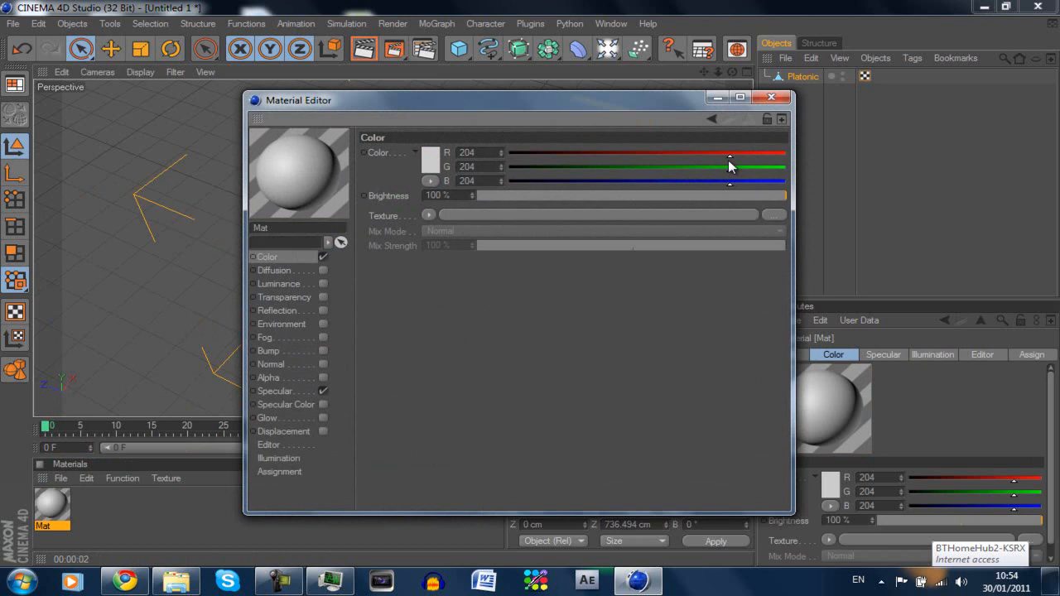
drag(729, 152, 505, 152)
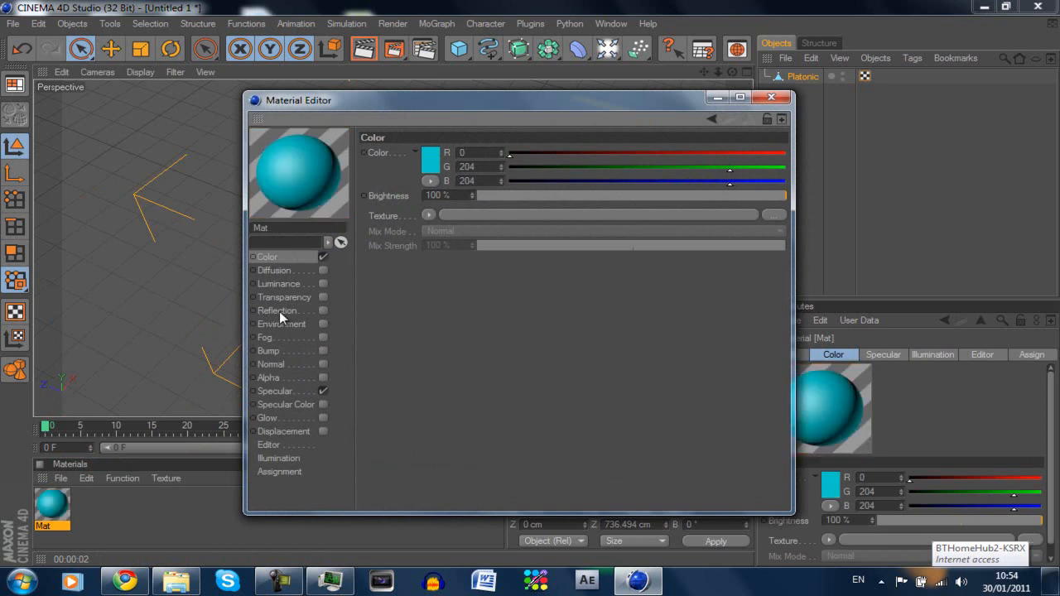
mouse_move(427, 328)
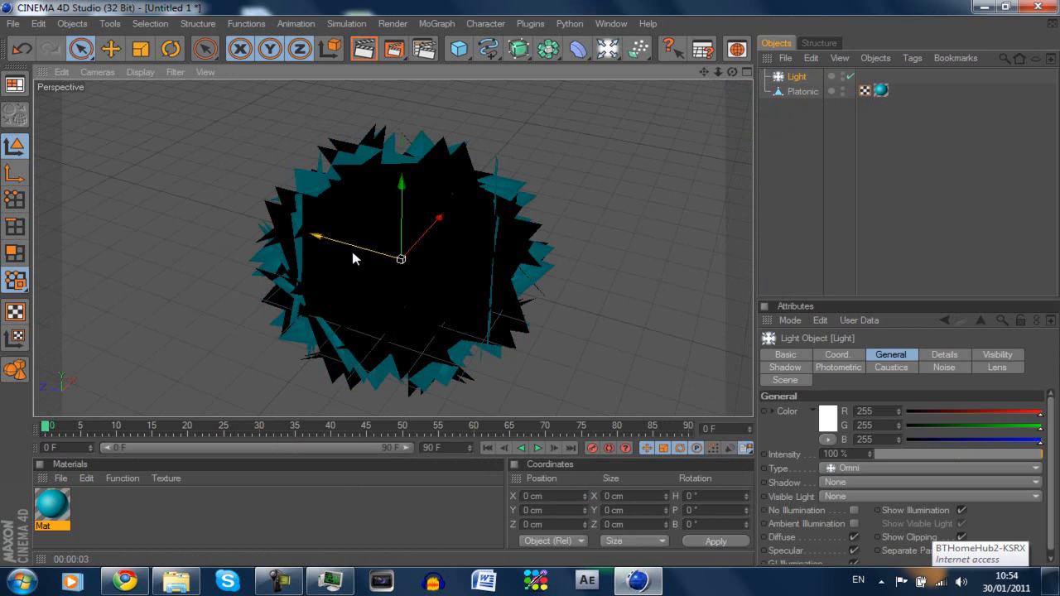
Move the omni light up and away from the sphere and set Shadow Maps (Soft).
drag(400, 259, 669, 334)
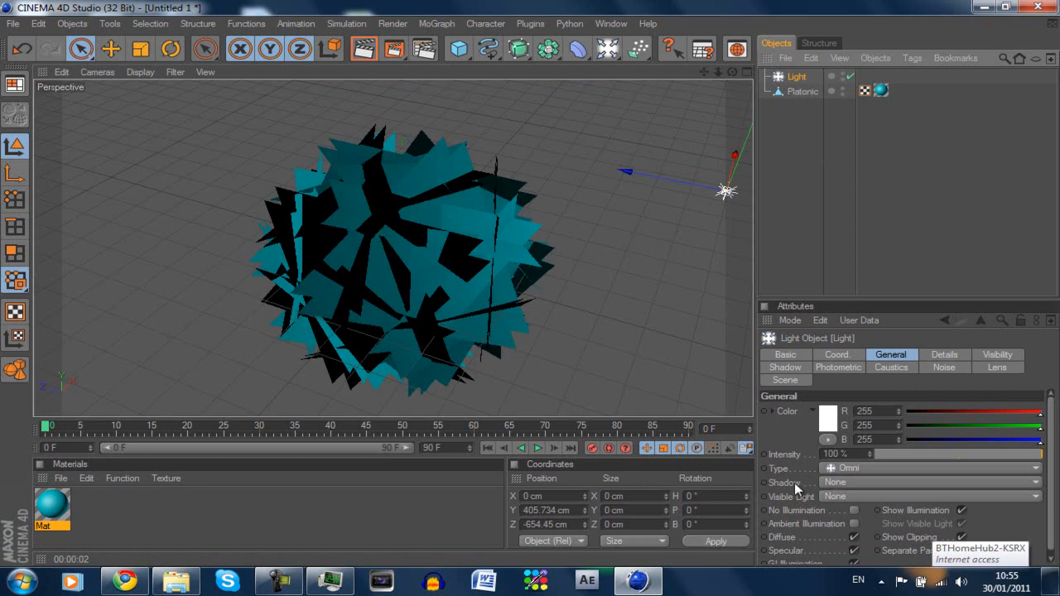
click(928, 482)
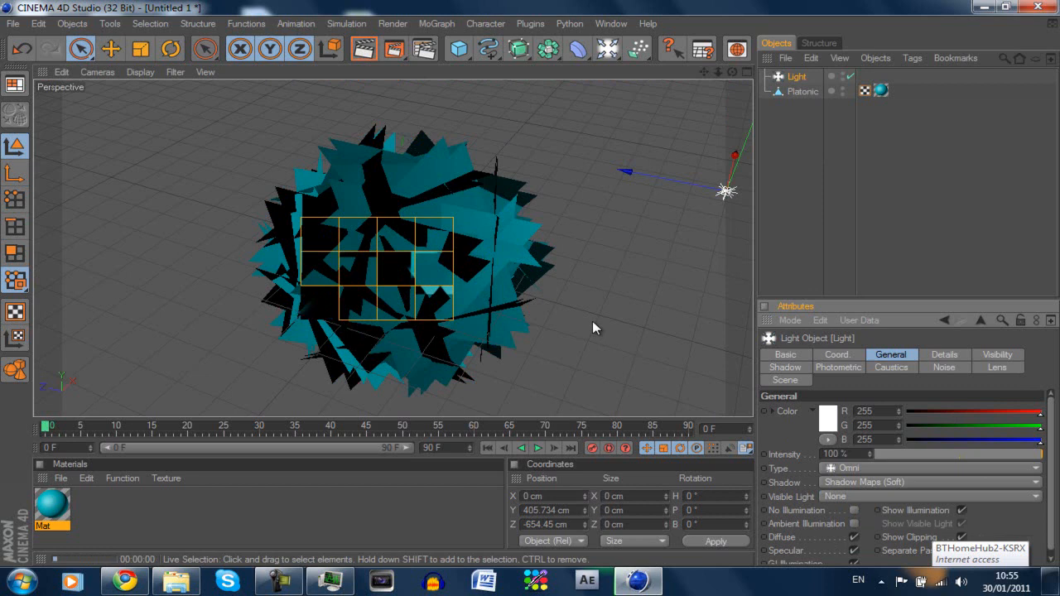
click(538, 447)
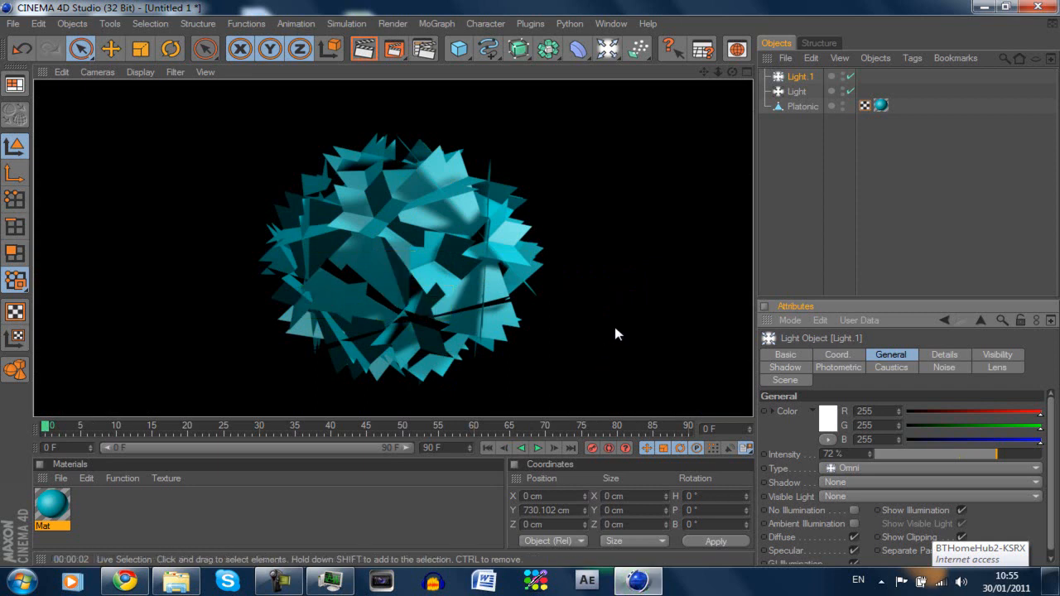
Open the Render Settings for the two-light scene.
click(392, 23)
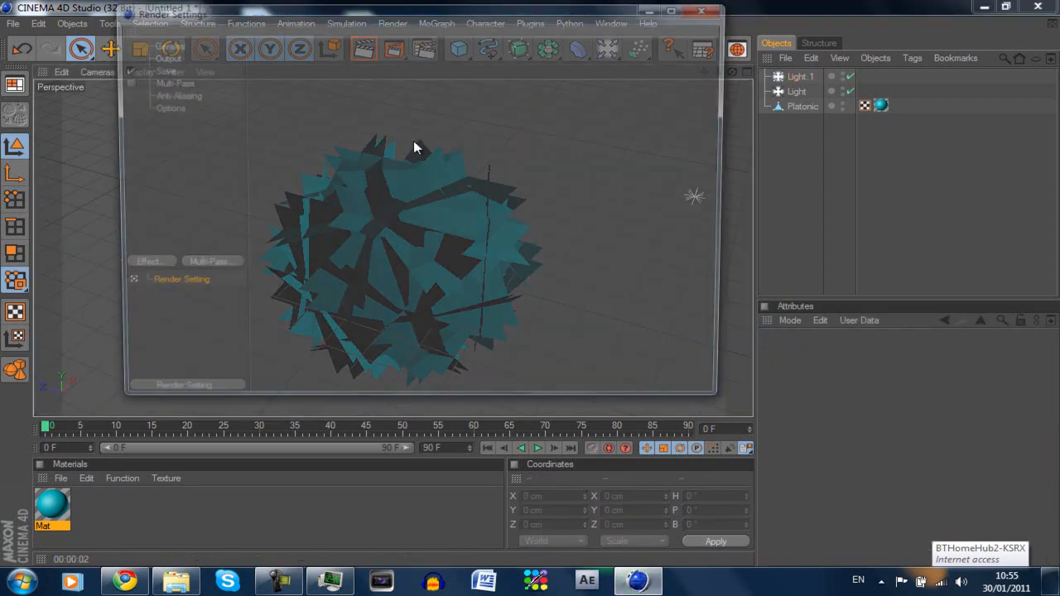
Add Ambient Occlusion as a render effect and close Render Settings.
click(139, 266)
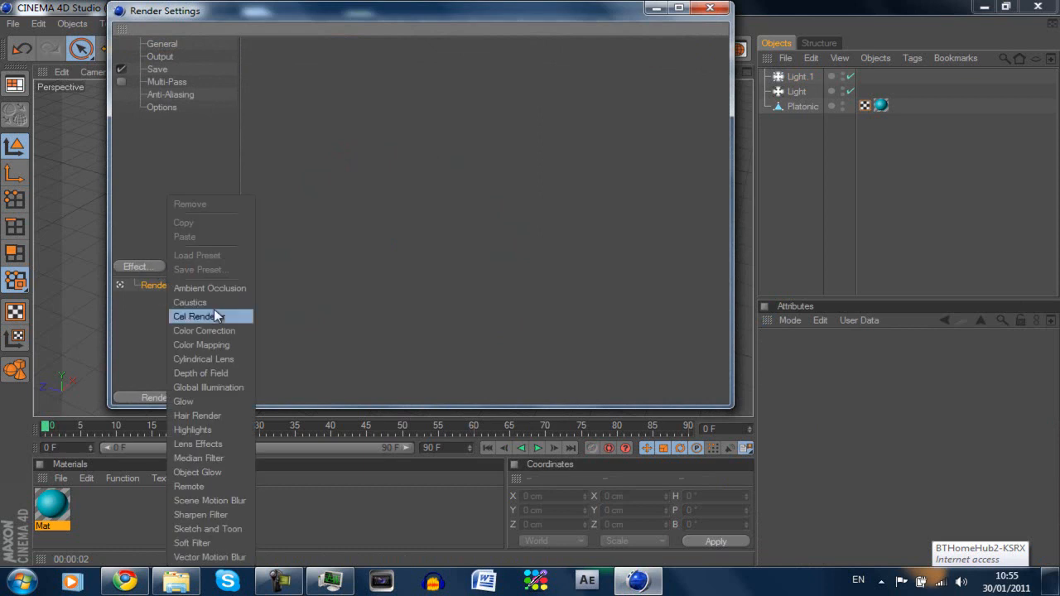
click(210, 288)
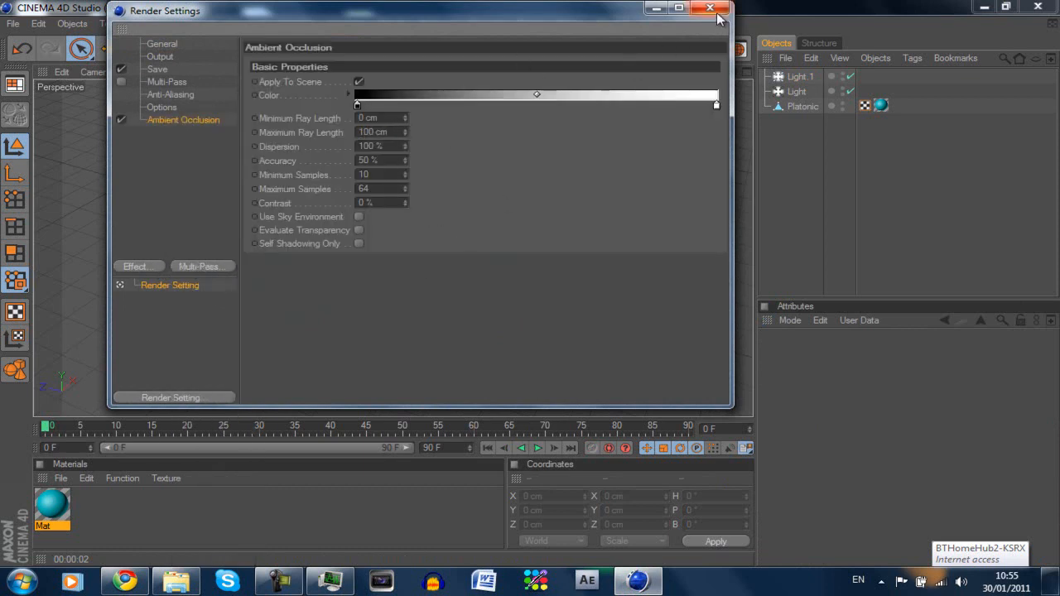
click(710, 8)
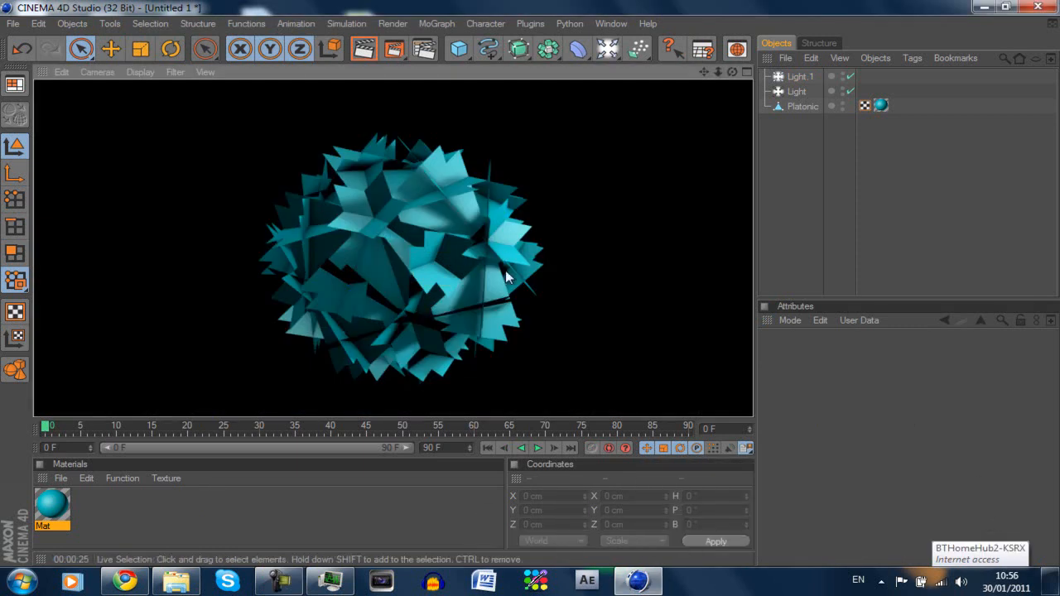
mouse_move(335, 265)
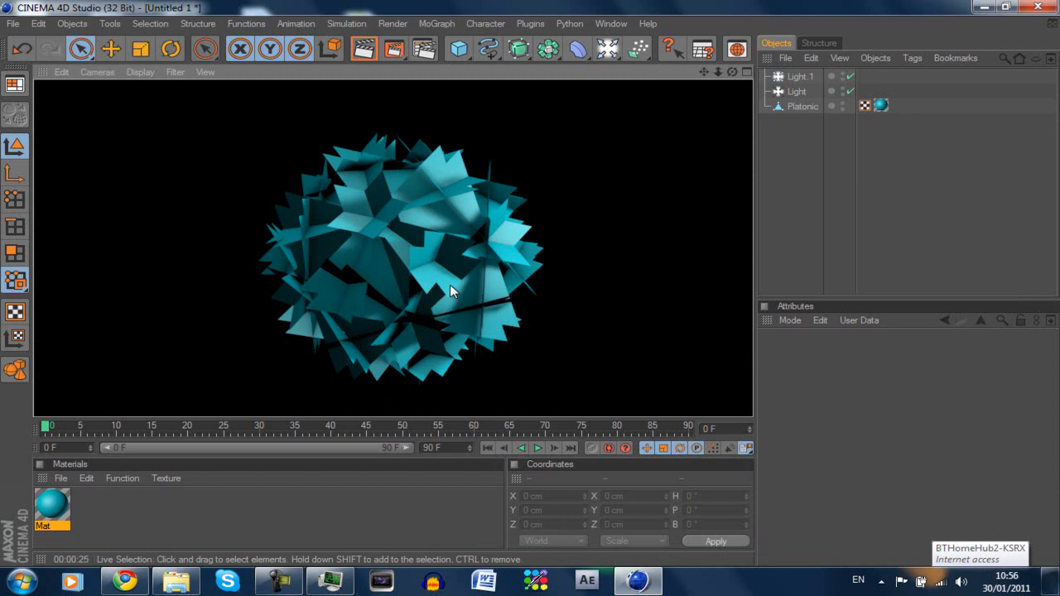
mouse_move(419, 321)
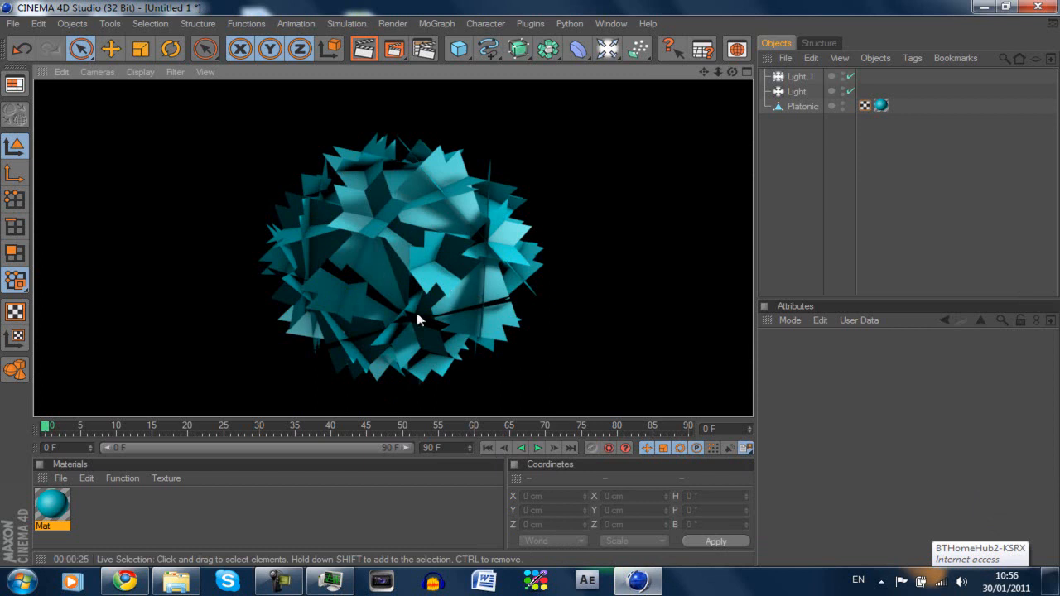
mouse_move(441, 389)
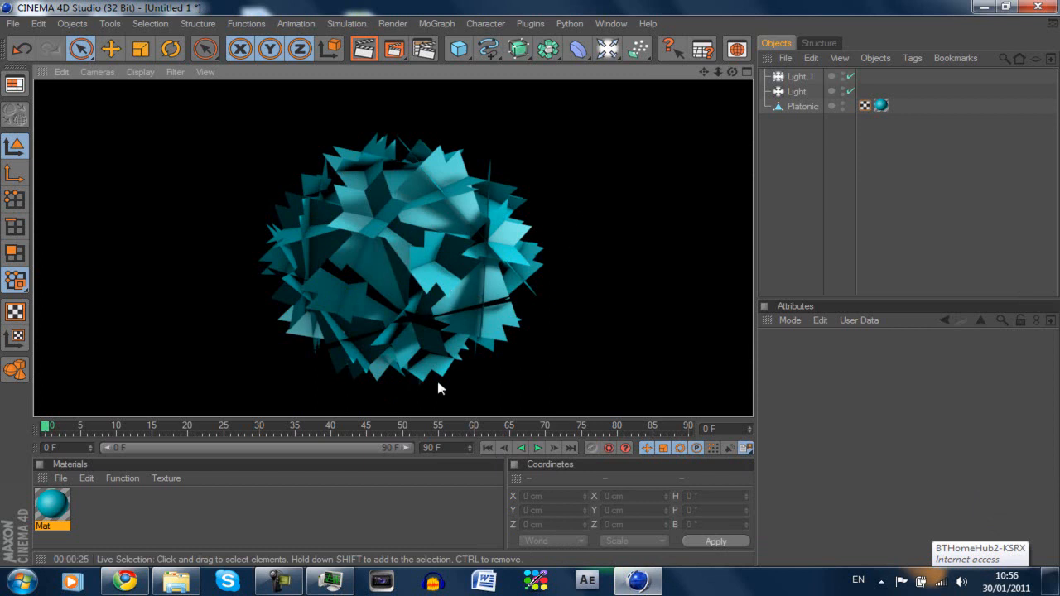
mouse_move(448, 223)
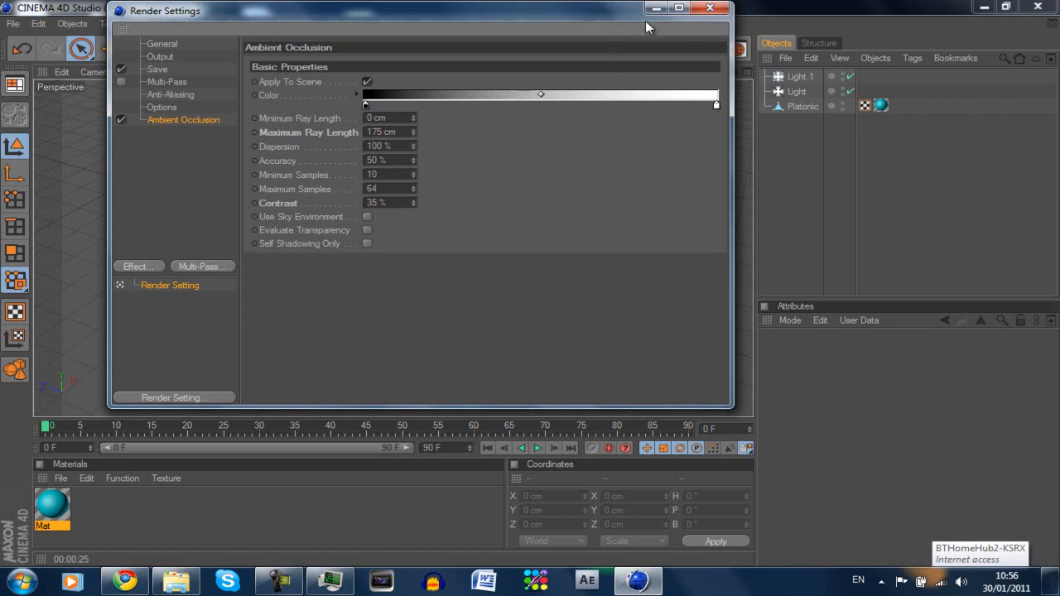
Close Render Settings with ambient occlusion at 175 cm max ray length and 35% contrast.
click(710, 9)
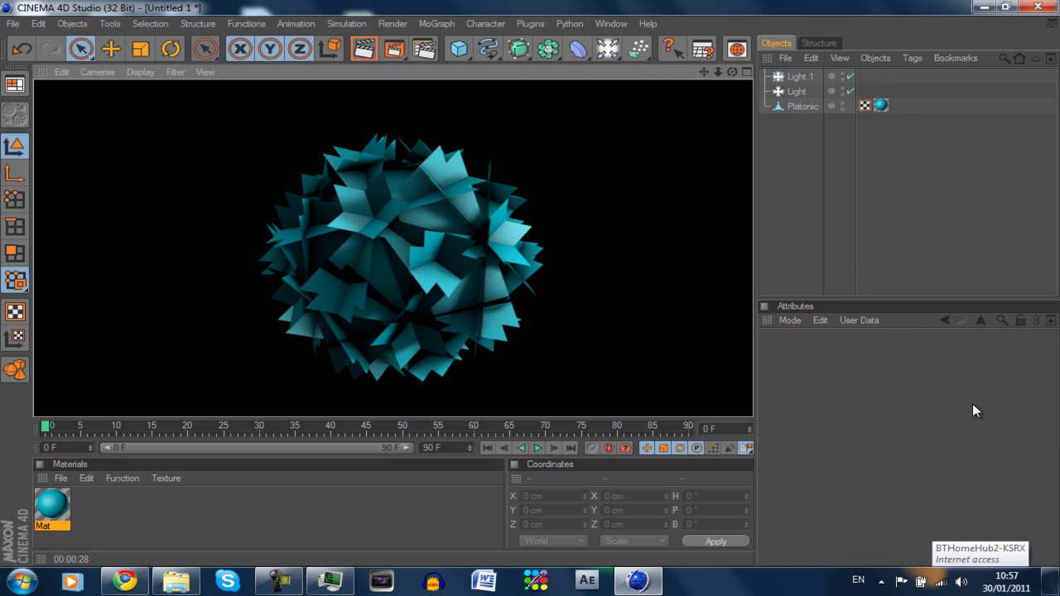
mouse_move(247, 205)
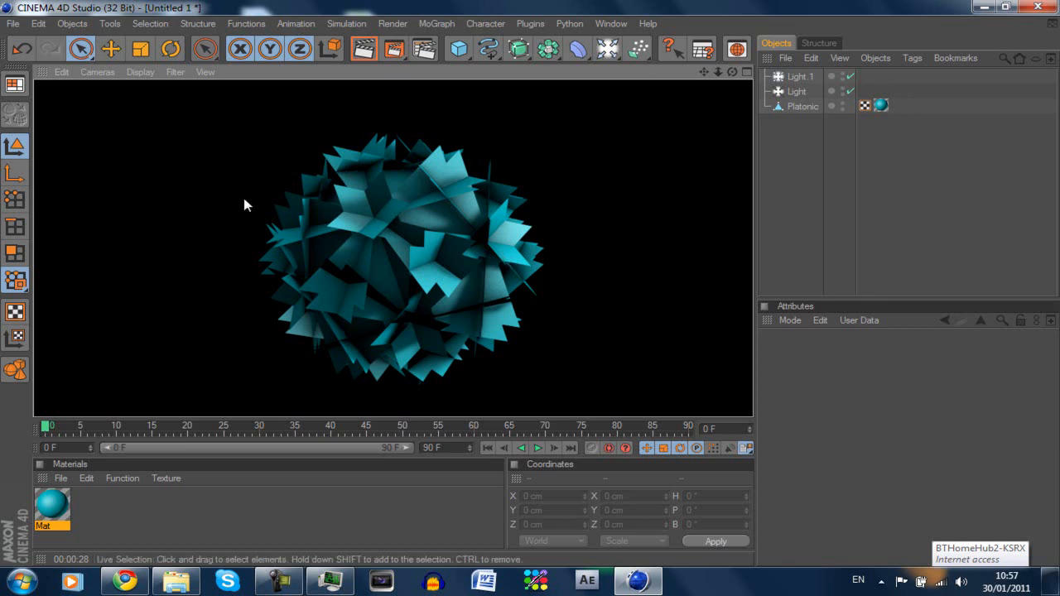
mouse_move(454, 211)
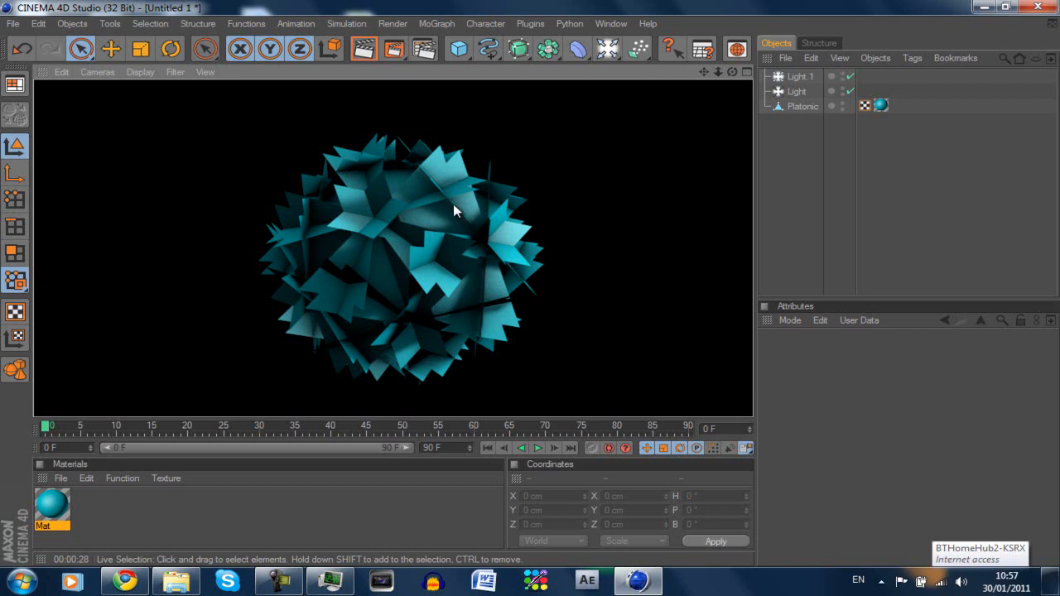
mouse_move(449, 219)
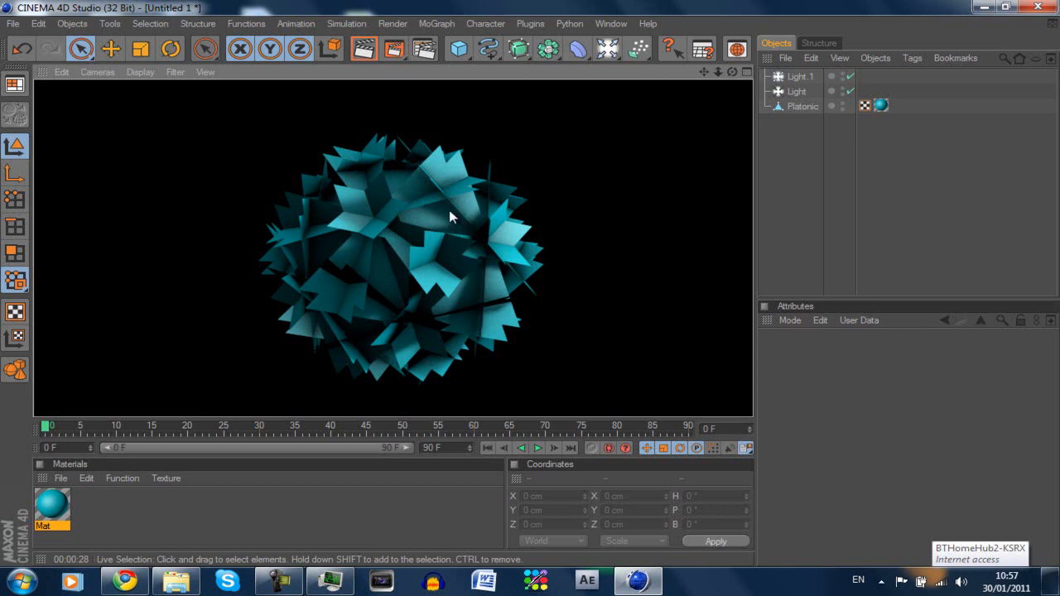
mouse_move(495, 195)
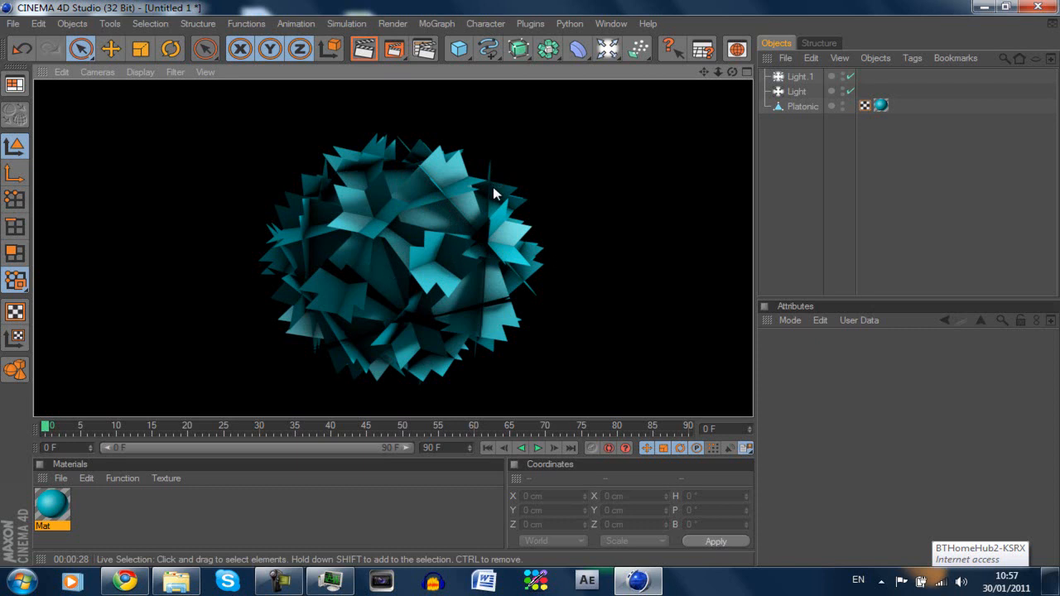
mouse_move(617, 197)
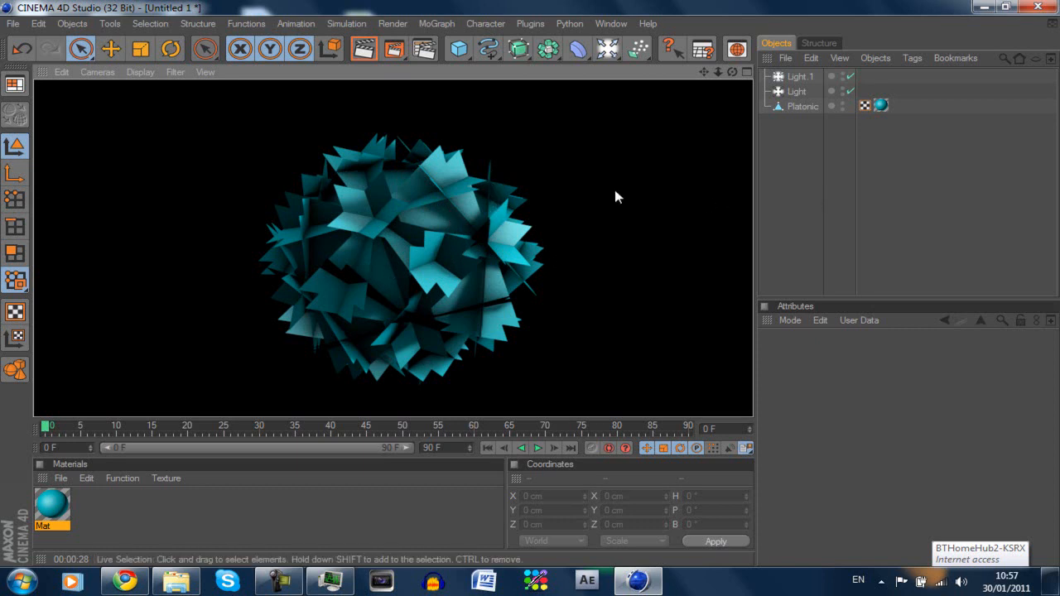
mouse_move(383, 289)
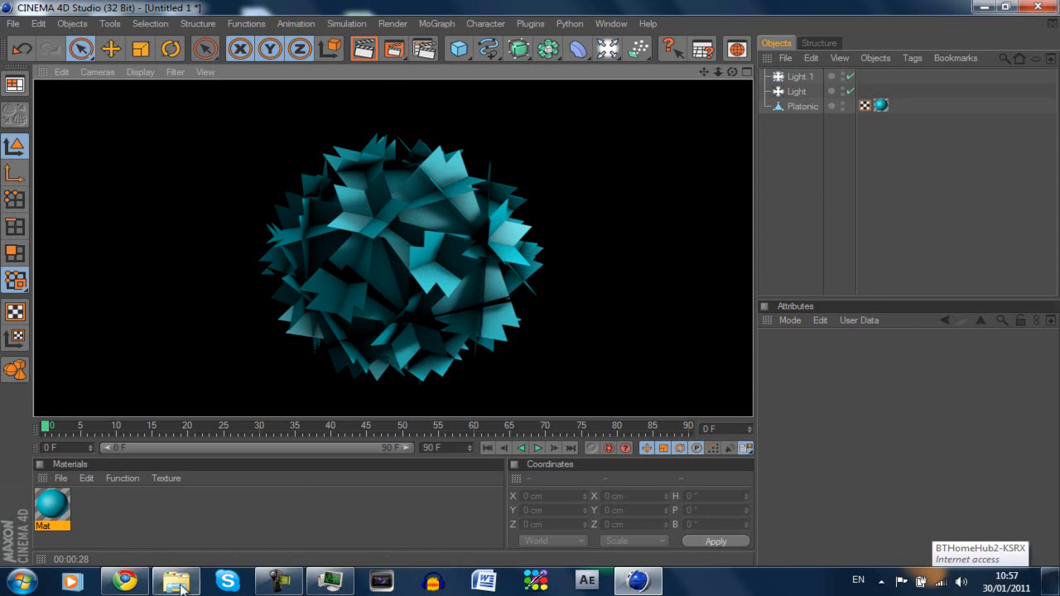
Switch from CINEMA 4D to the JPMedia portfolio site in Chrome.
click(124, 580)
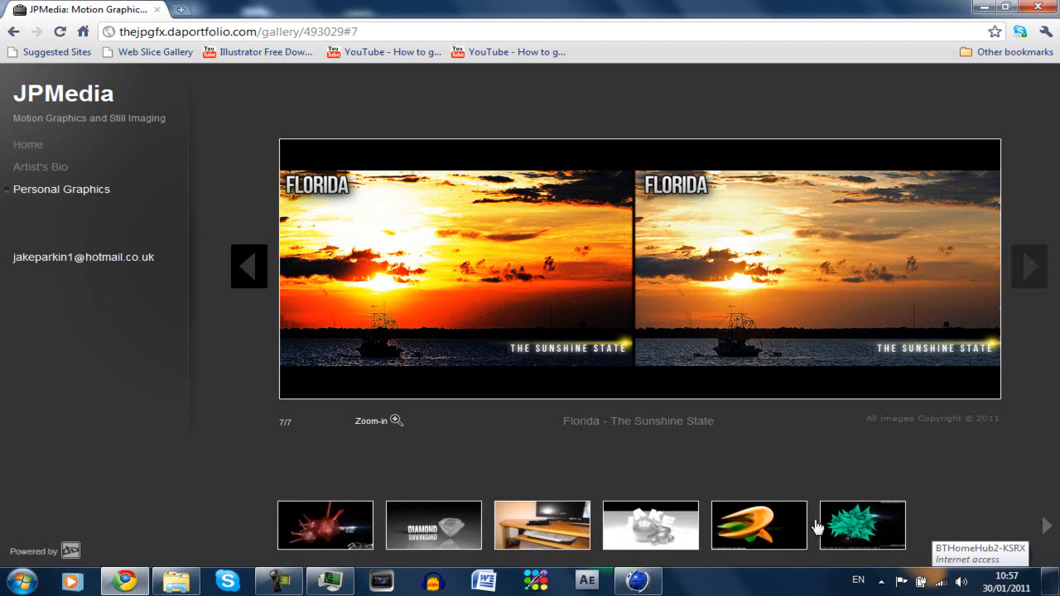
Show the spiky green Project Abstract image enlarged in the gallery viewer.
click(863, 525)
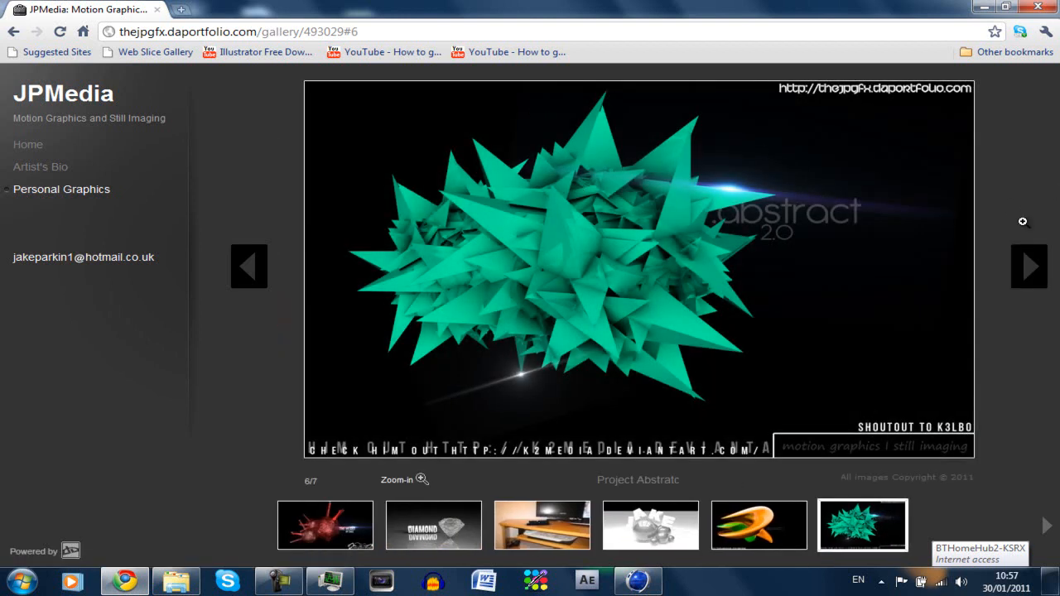
mouse_move(520, 375)
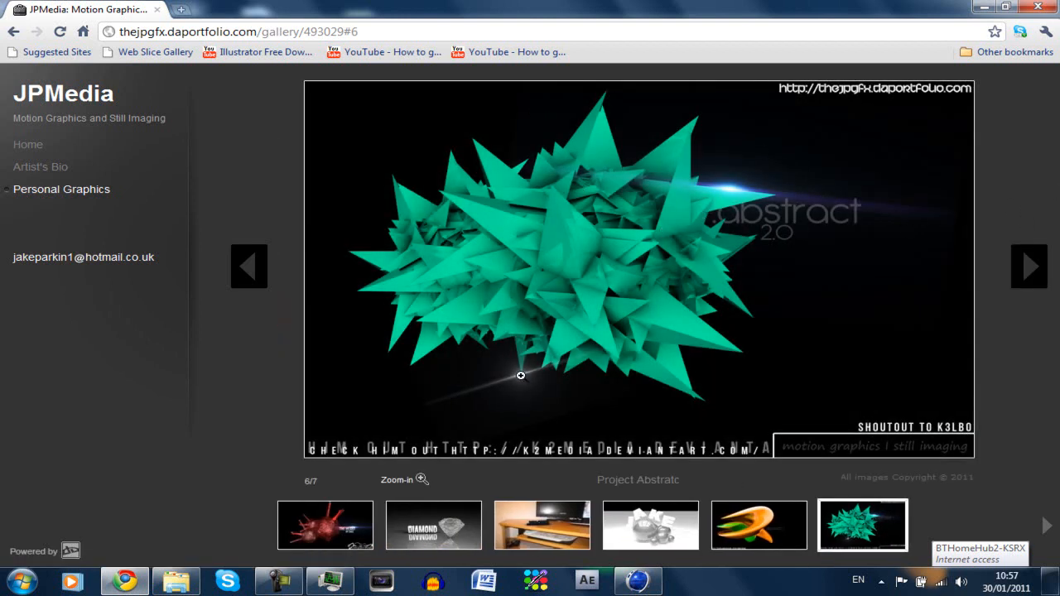
click(422, 480)
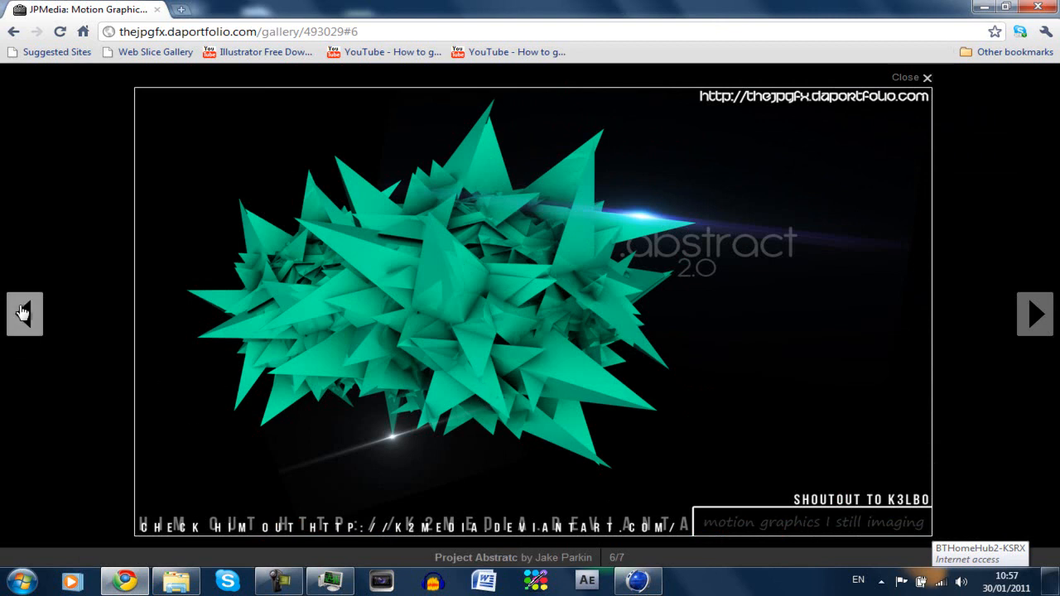
mouse_move(152, 163)
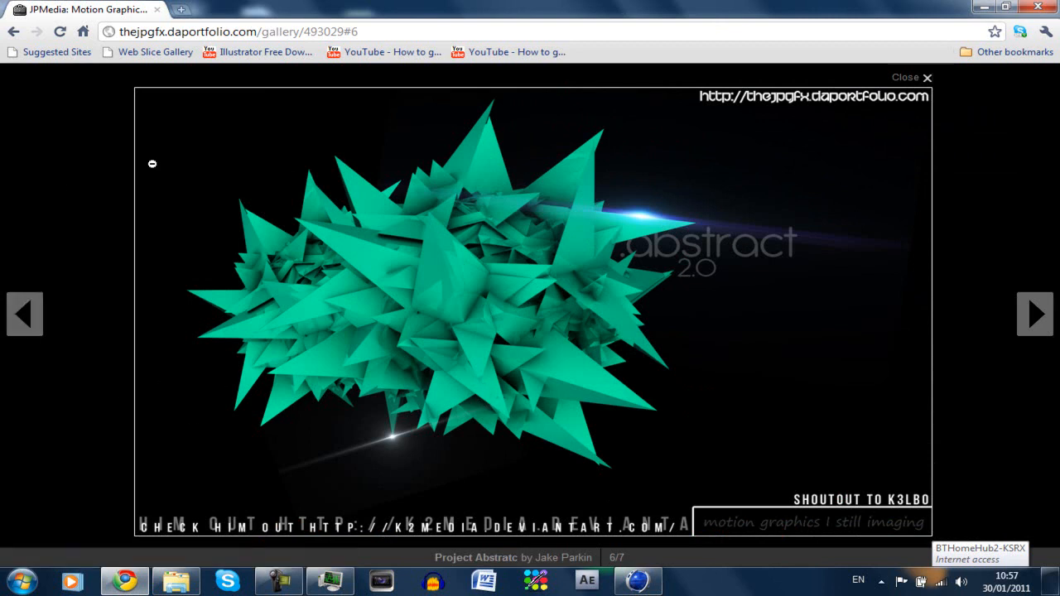
mouse_move(210, 324)
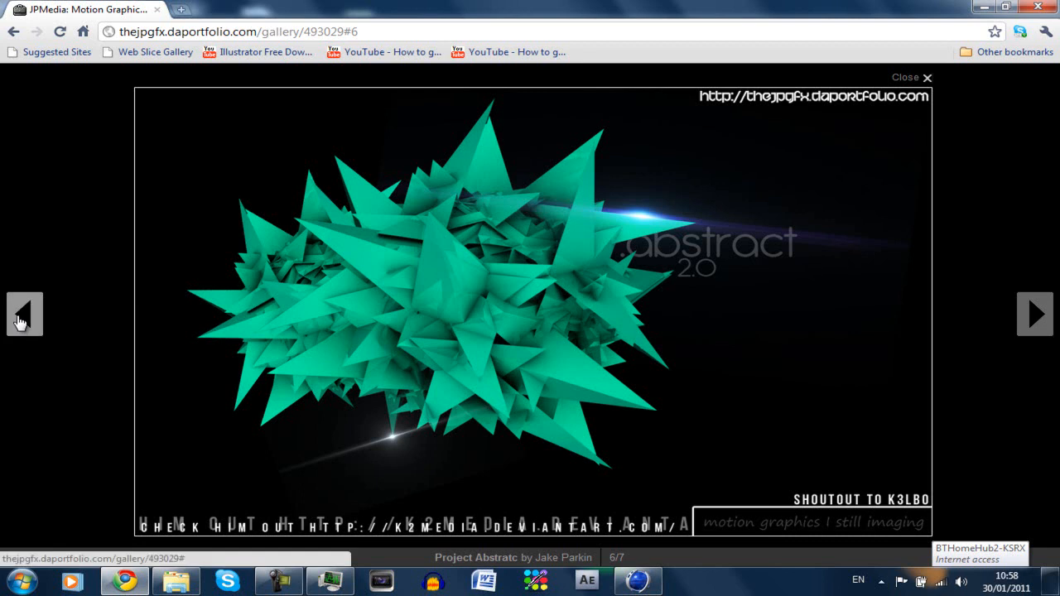
Step back through Abstract Version 3 to the HDR Desktop BG image, number 4 of 7.
click(24, 314)
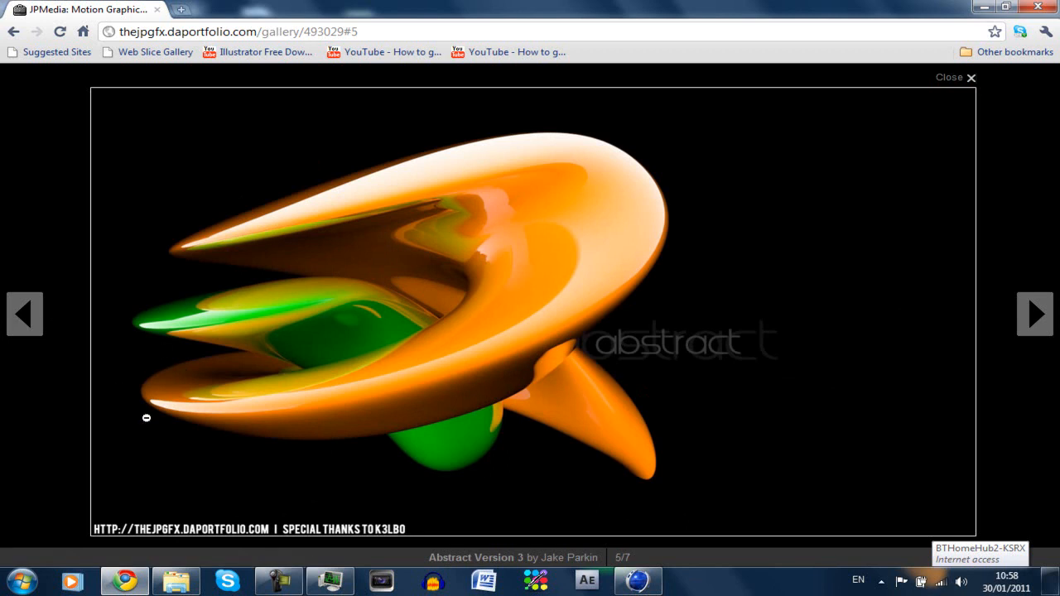
mouse_move(340, 357)
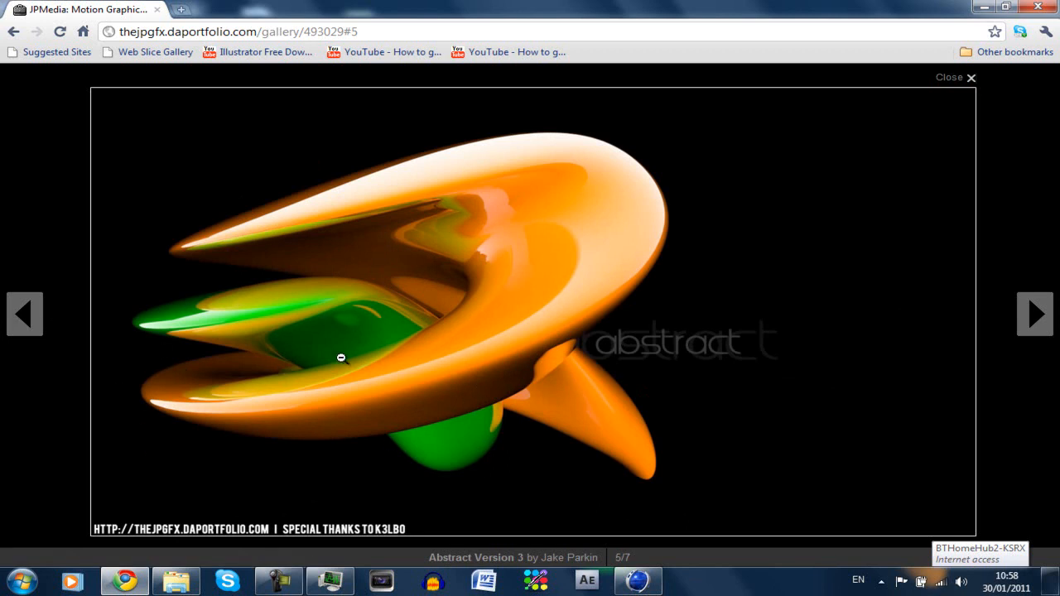
mouse_move(298, 426)
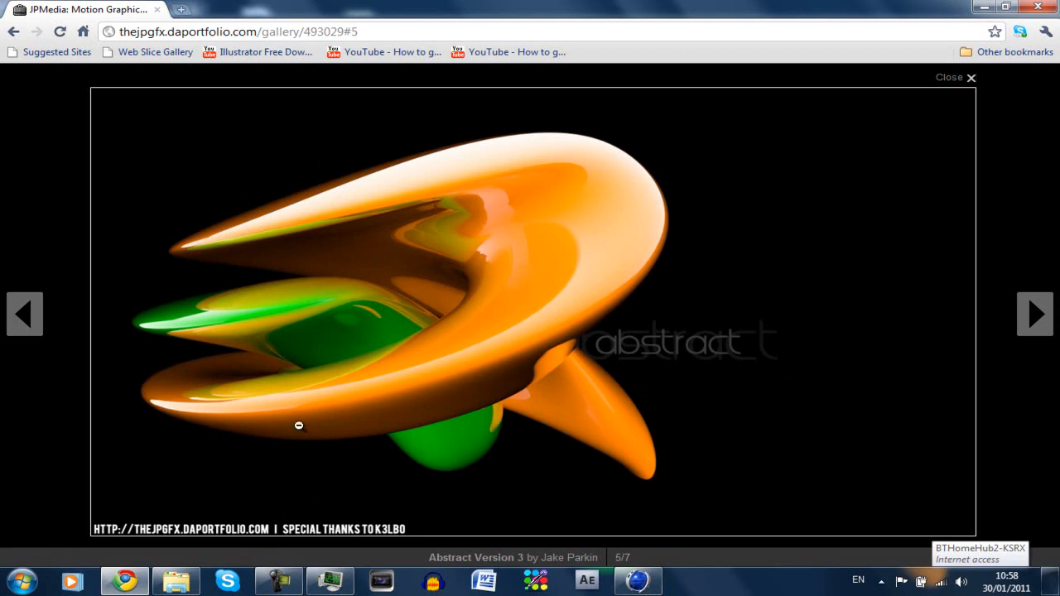
click(24, 314)
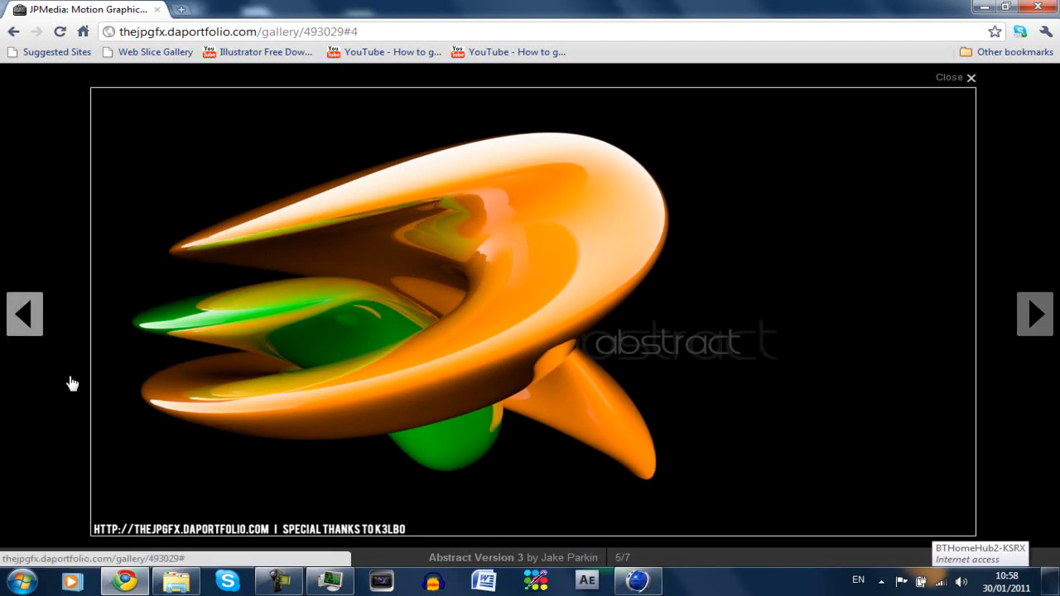
click(24, 314)
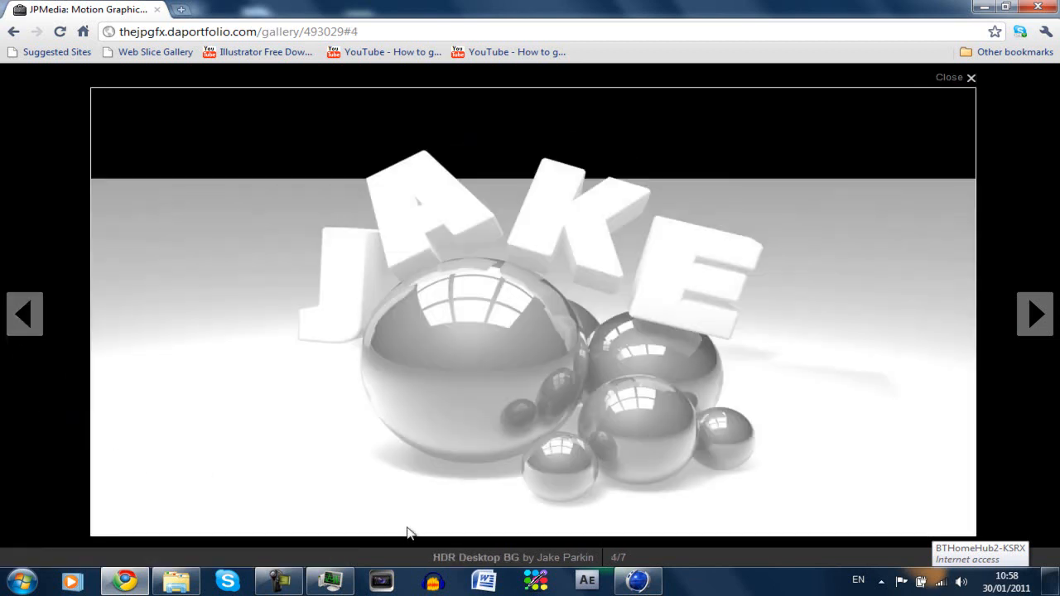